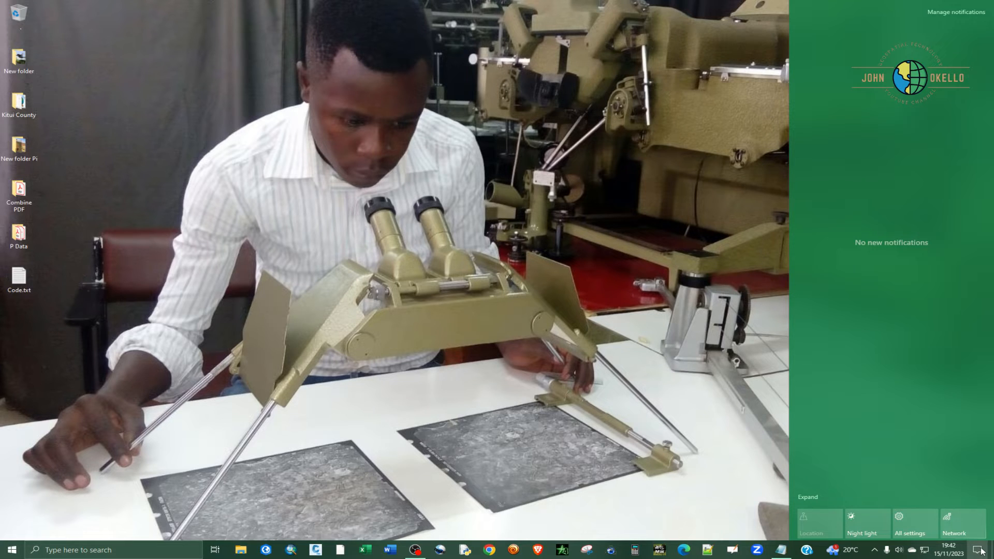
pyautogui.moveTo(929, 289)
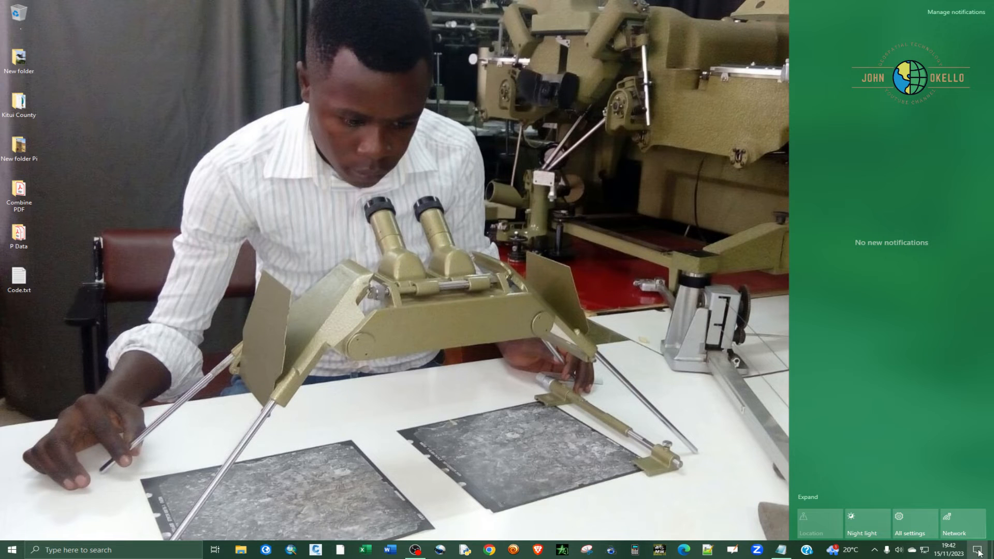
# Dismiss the empty notifications panel from the taskbar
pyautogui.click(11, 550)
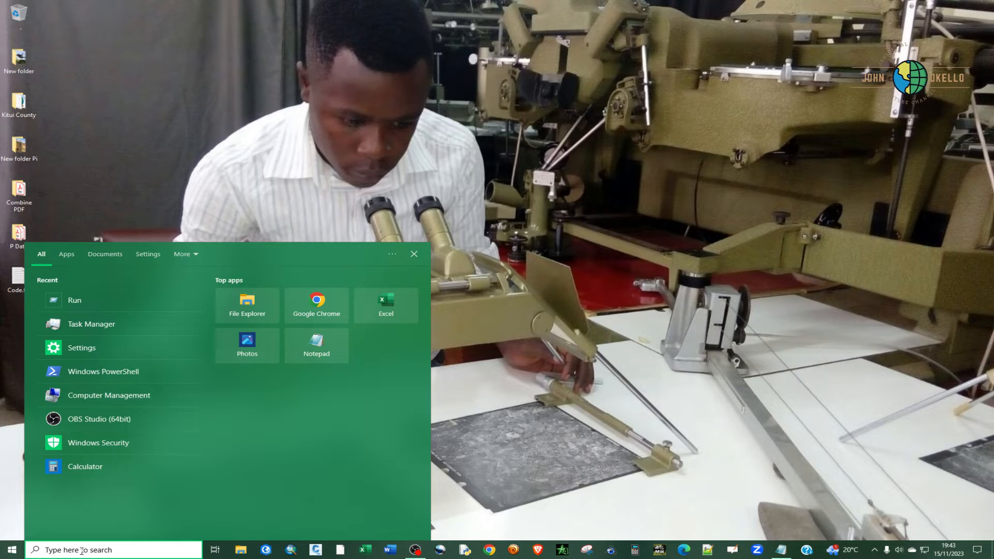
# Launch the Settings app from a 'settings' search
pyautogui.write('settings')
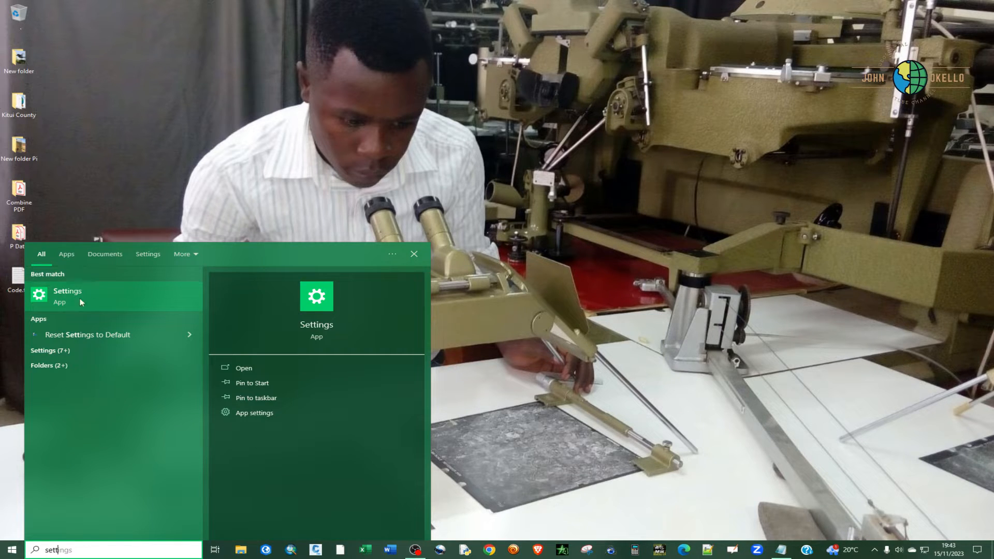
pyautogui.click(10, 550)
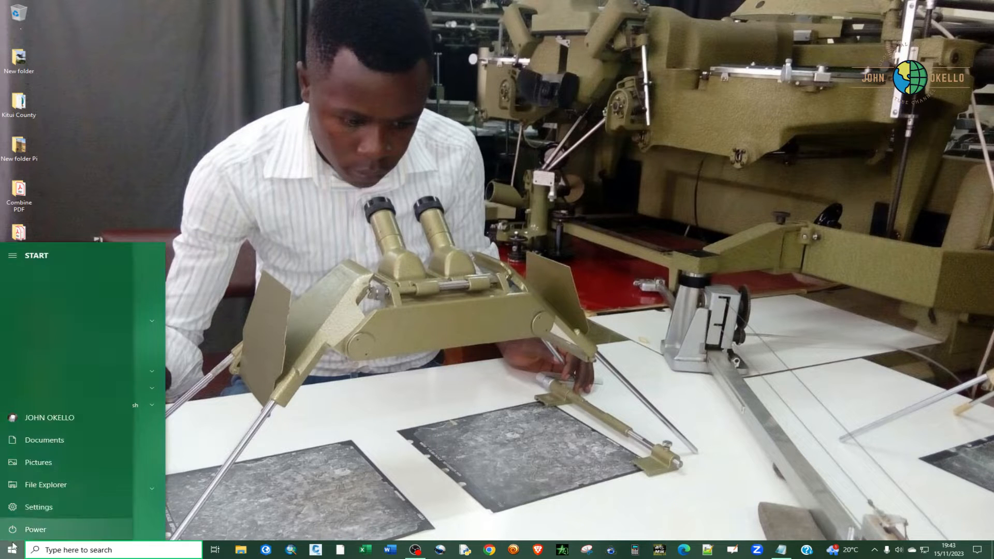
pyautogui.click(38, 506)
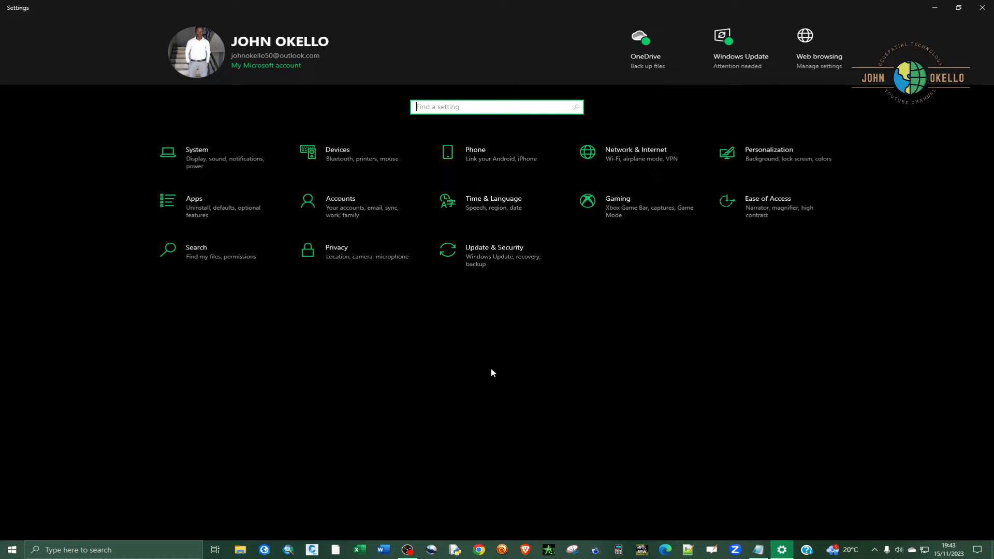
pyautogui.moveTo(780, 156)
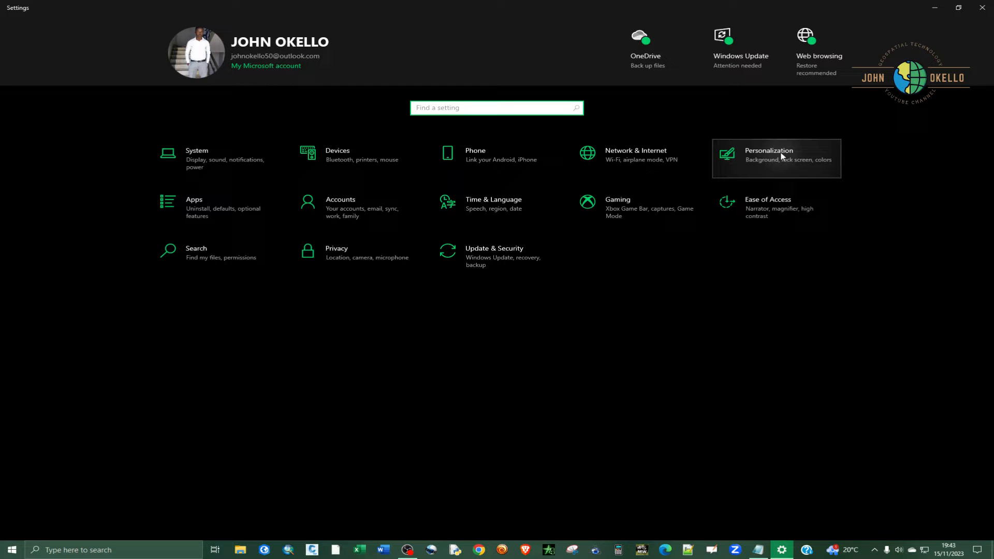
# Go to Personalization > Taskbar and bring the notification area options into view
pyautogui.click(769, 154)
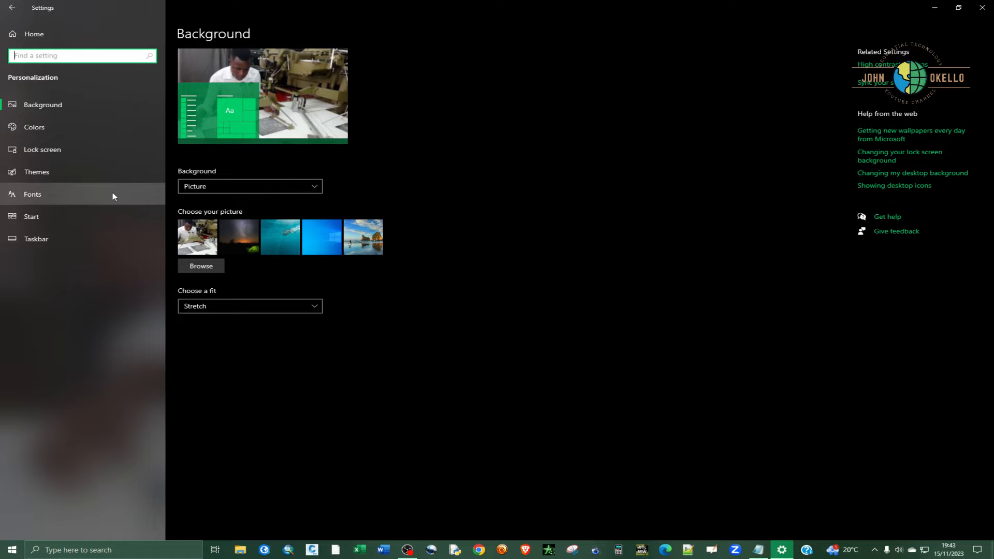
pyautogui.moveTo(37, 256)
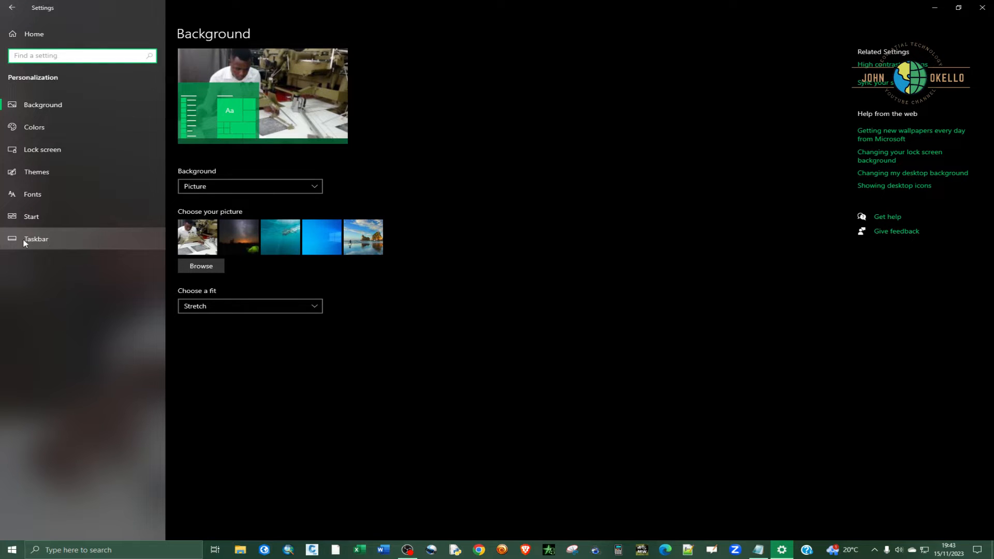
pyautogui.click(37, 239)
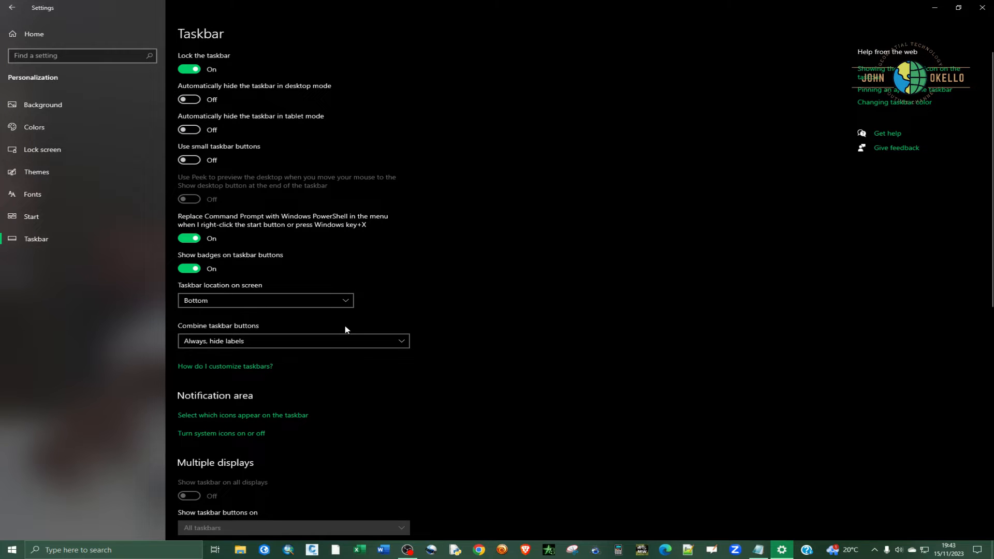
pyautogui.scroll(-3)
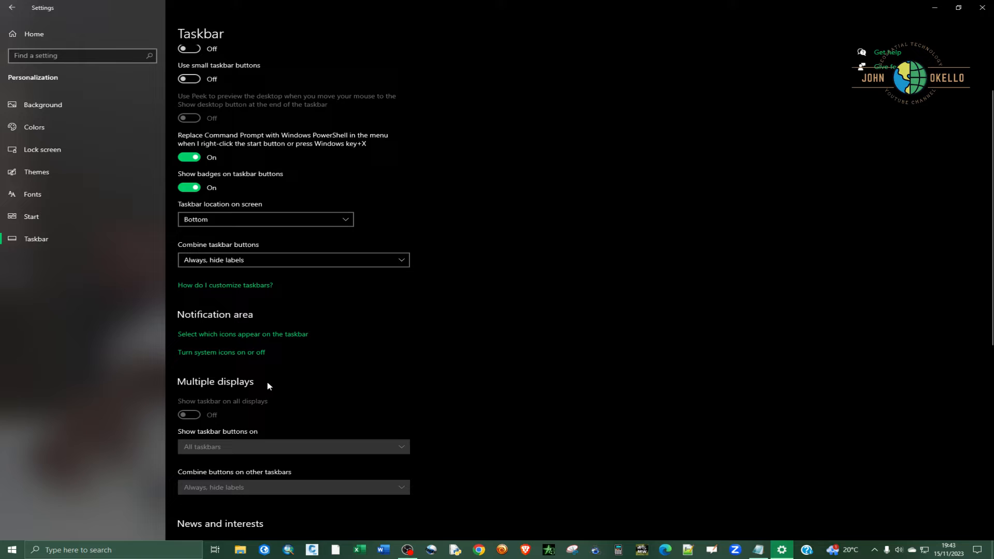
pyautogui.moveTo(221, 353)
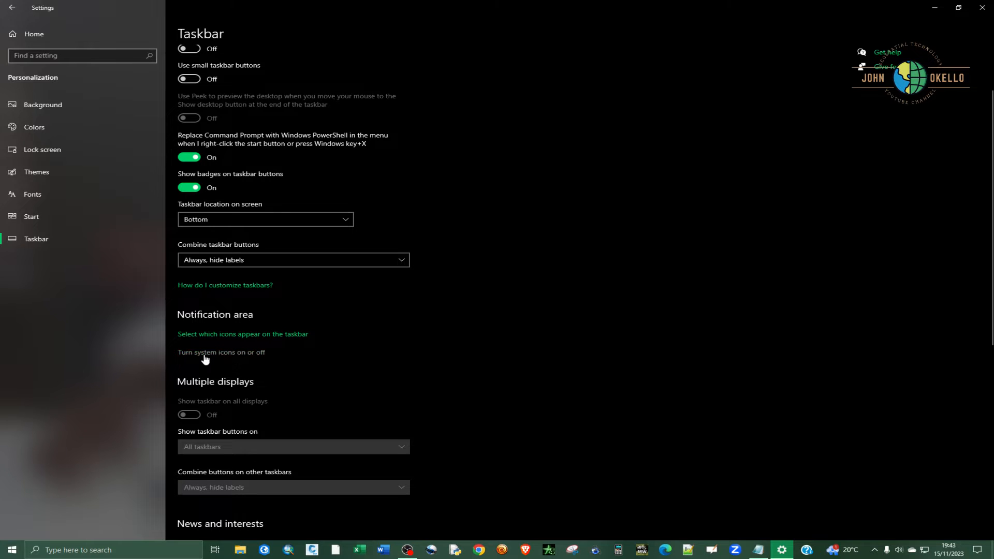
pyautogui.moveTo(233, 358)
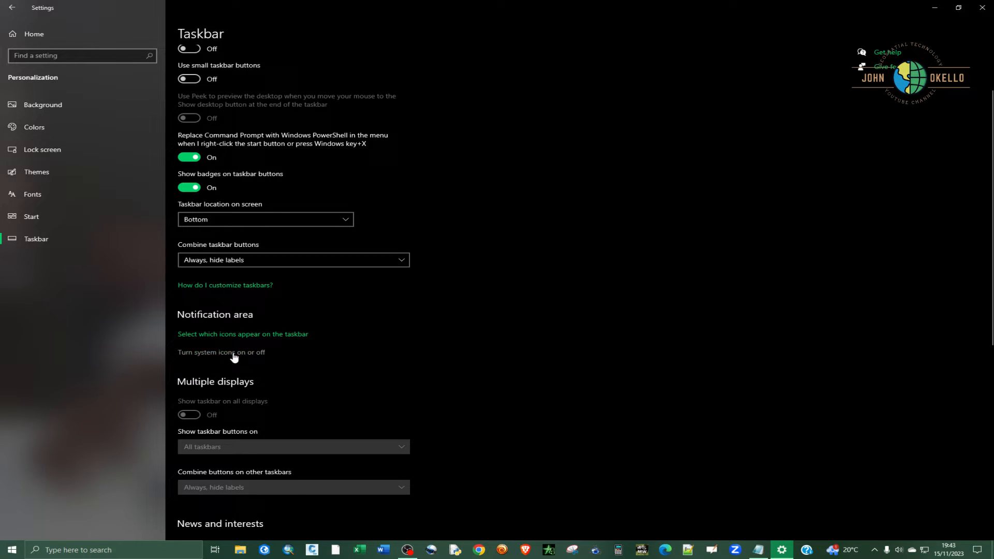
pyautogui.moveTo(253, 359)
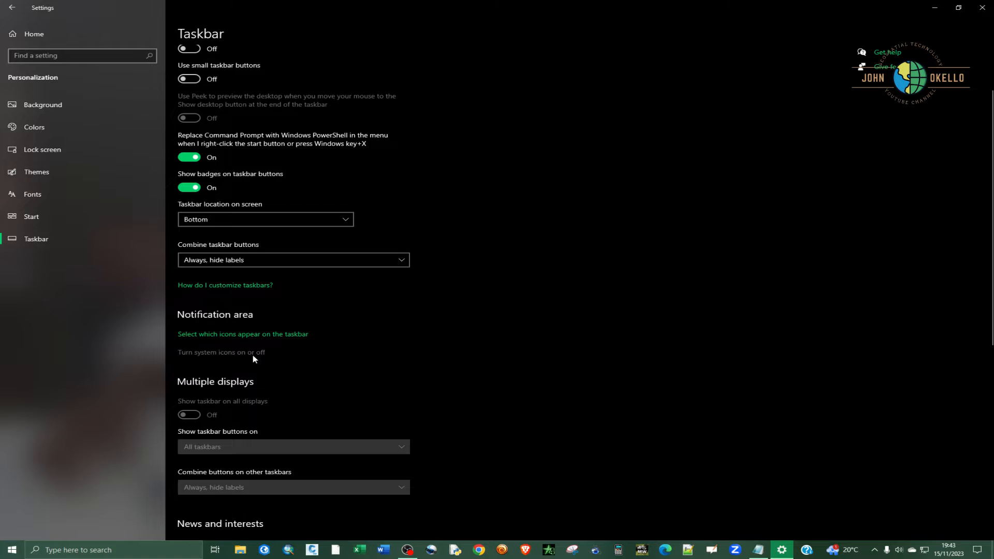
# In 'Turn system icons on or off', toggle the Action Center icon off and back on
pyautogui.click(220, 352)
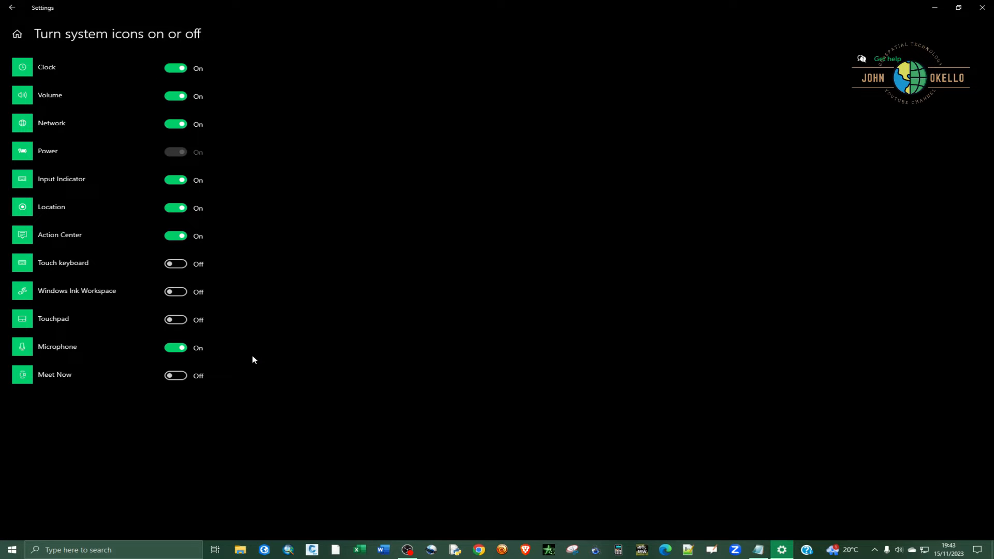
pyautogui.moveTo(56, 239)
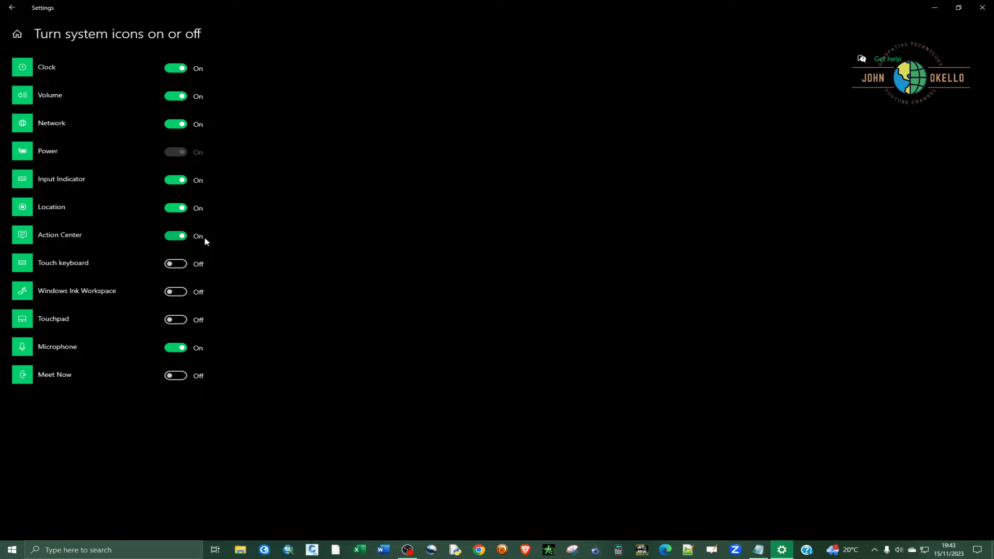
pyautogui.moveTo(175, 236)
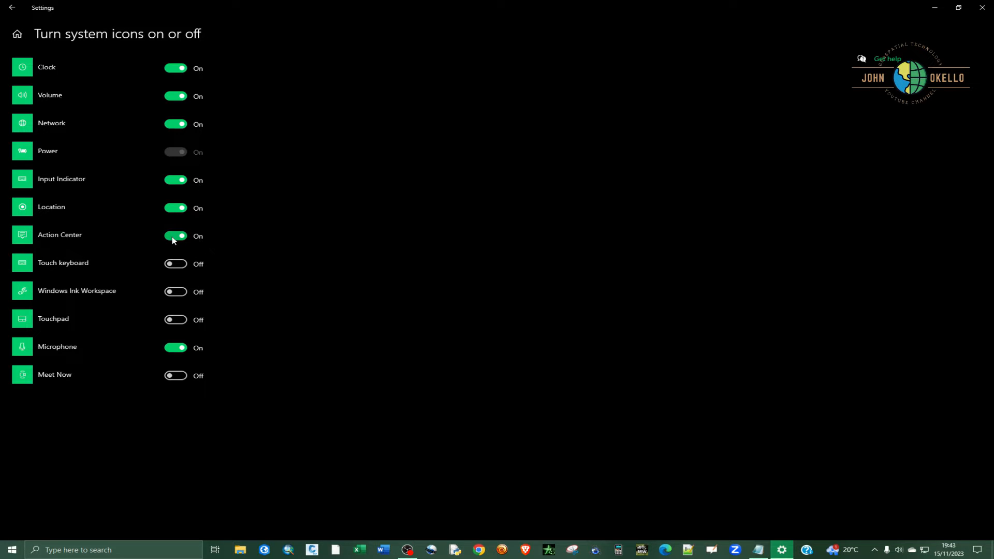
pyautogui.click(176, 236)
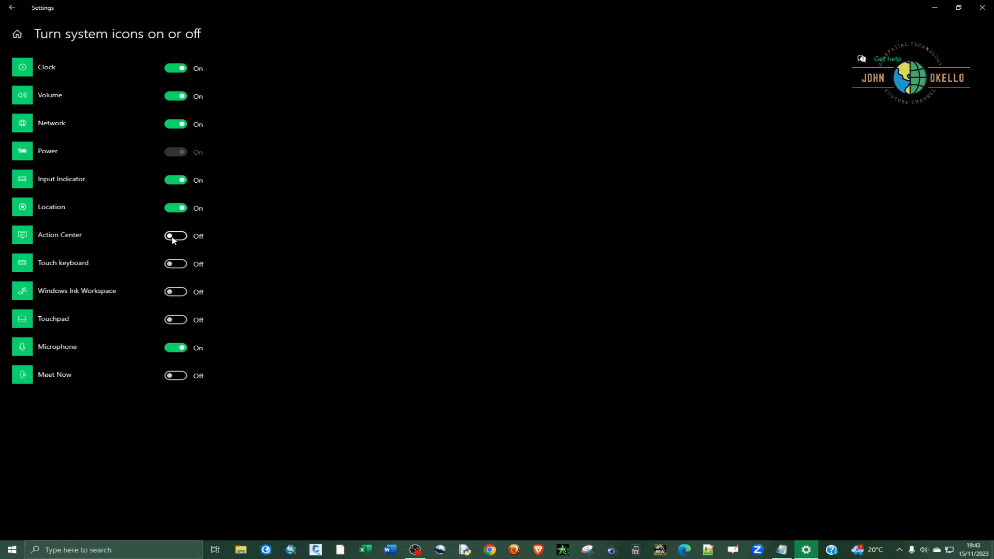
pyautogui.moveTo(181, 237)
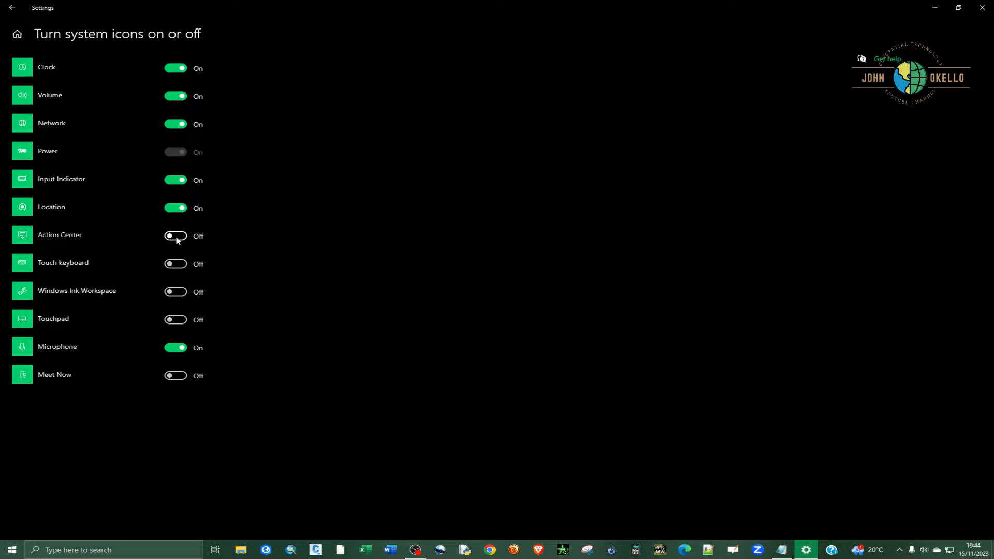
pyautogui.click(176, 237)
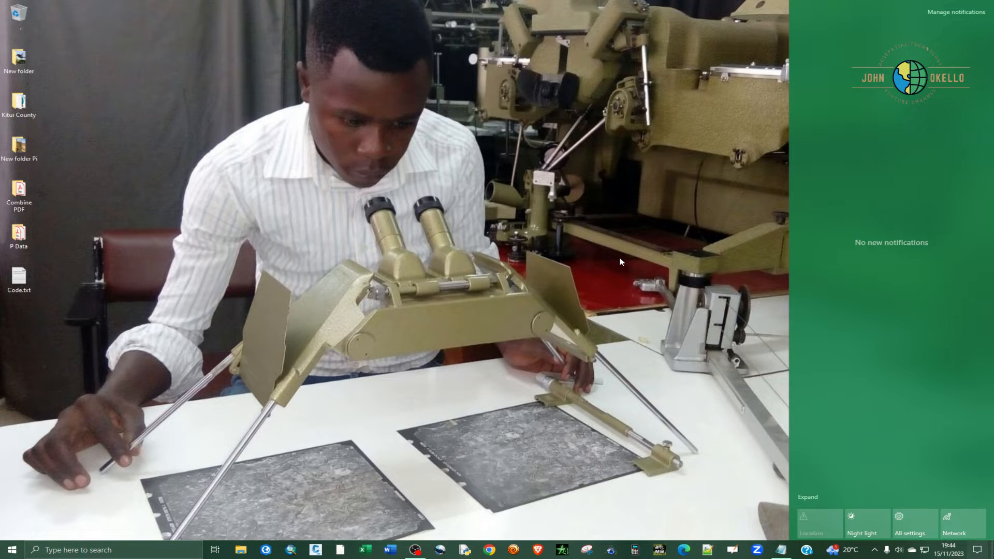
pyautogui.moveTo(405, 306)
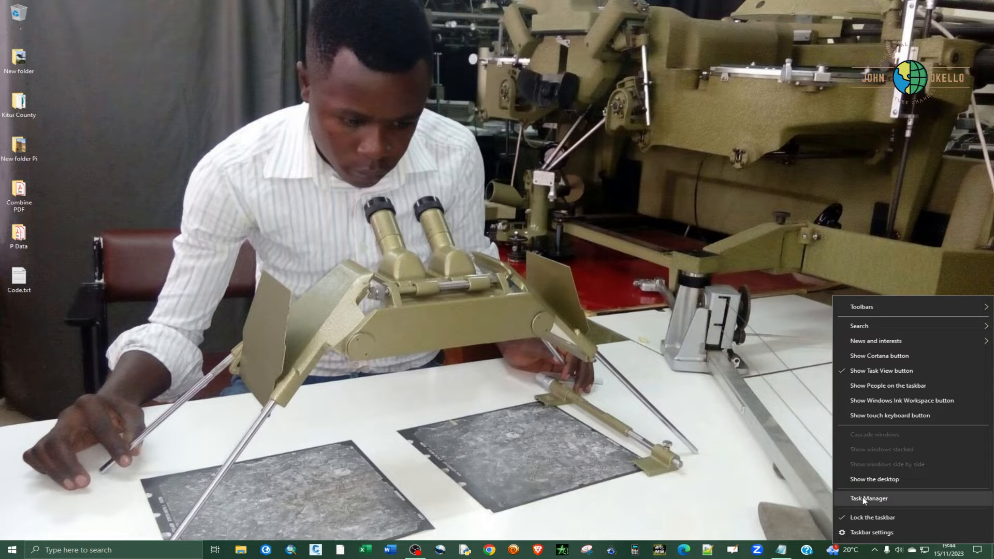
# Launch Task Manager from a 'Task Manager' search
pyautogui.click(868, 498)
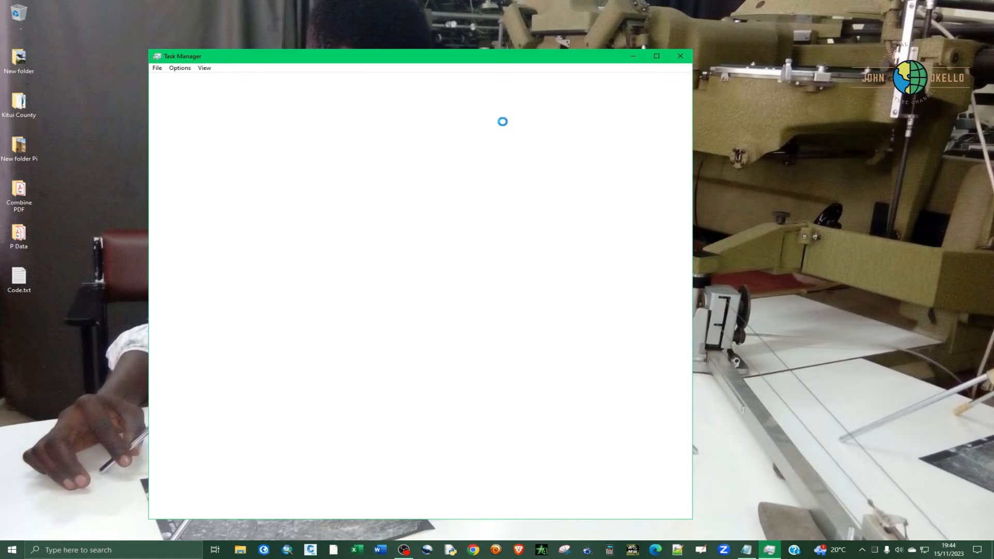
pyautogui.click(12, 550)
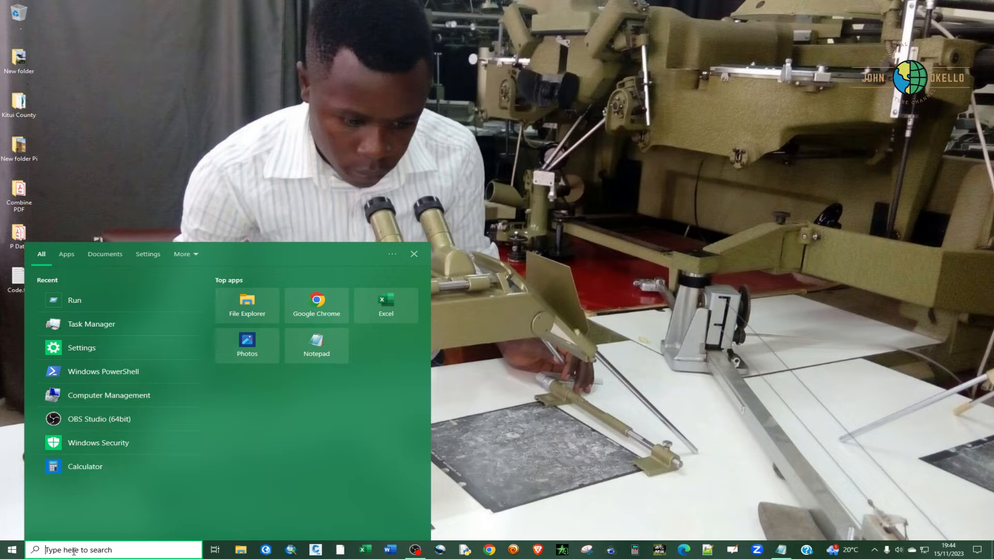
pyautogui.write('t')
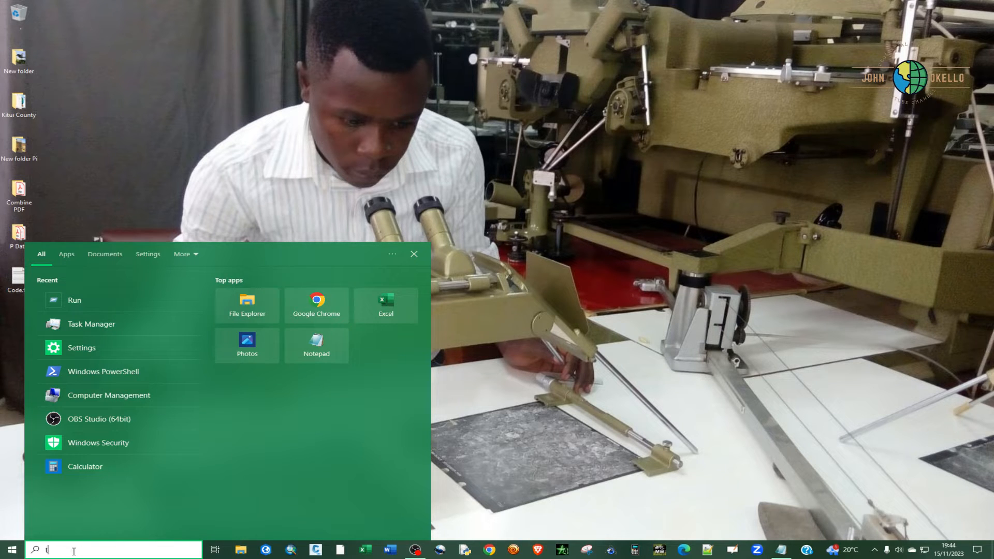
pyautogui.write('ask Manager')
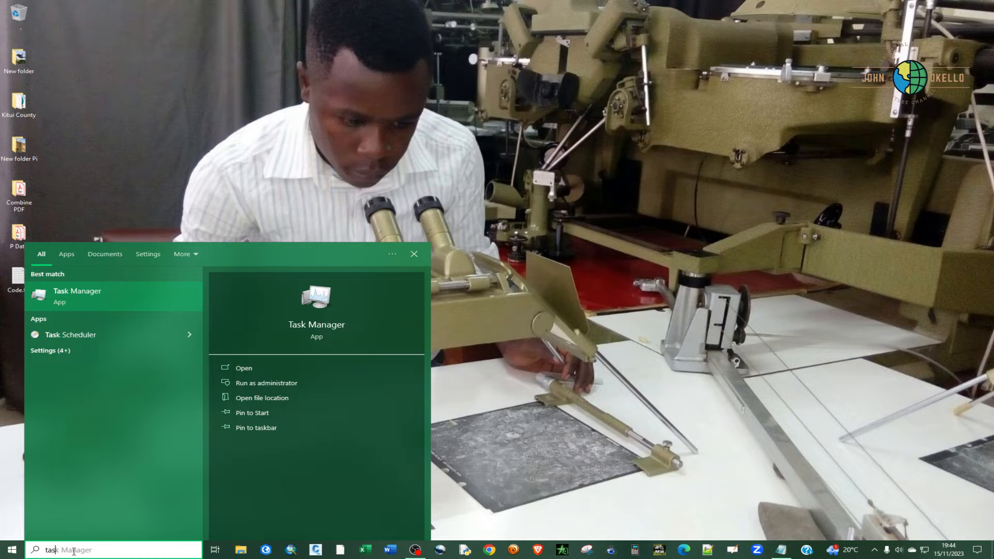
pyautogui.click(244, 368)
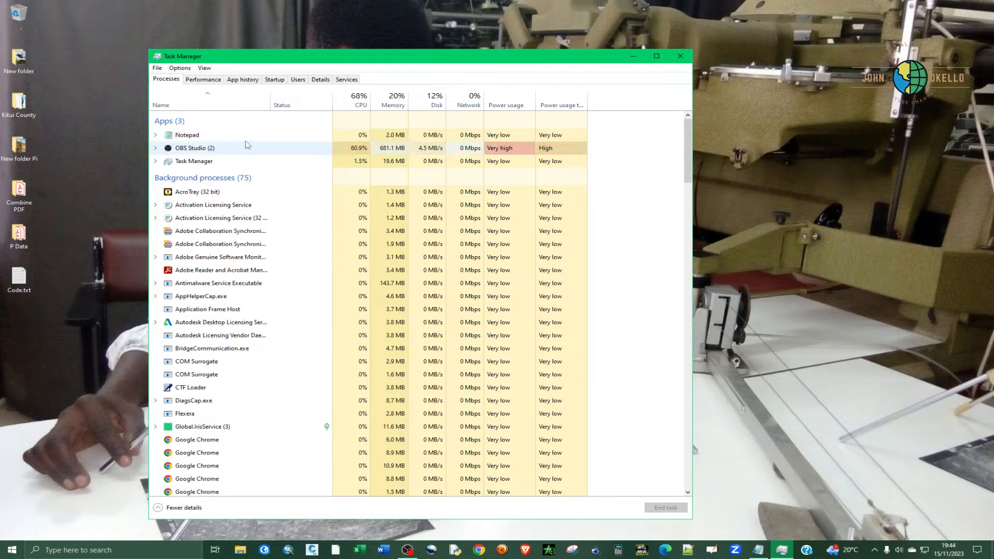
# Restart the Windows Explorer process, then close Task Manager
pyautogui.scroll(-3)
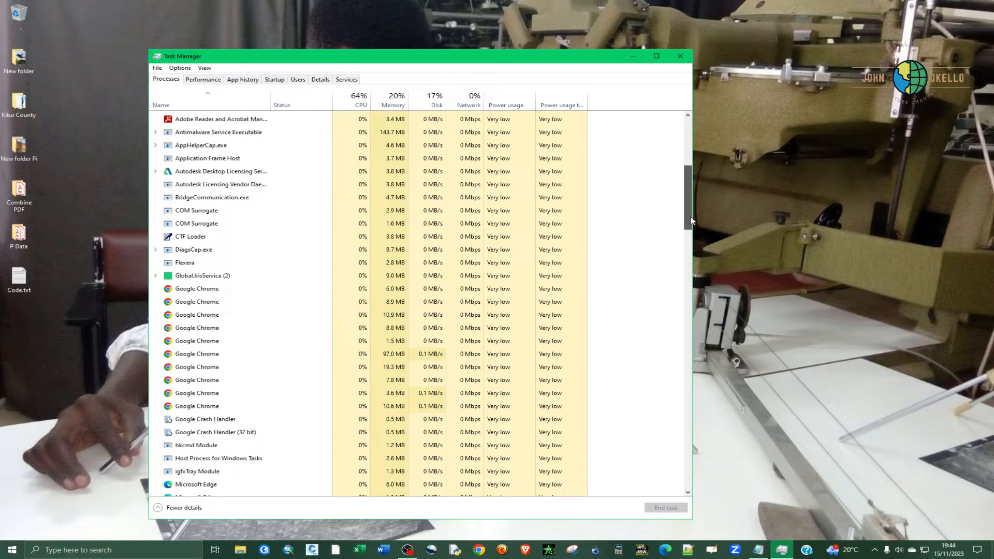
pyautogui.scroll(-3)
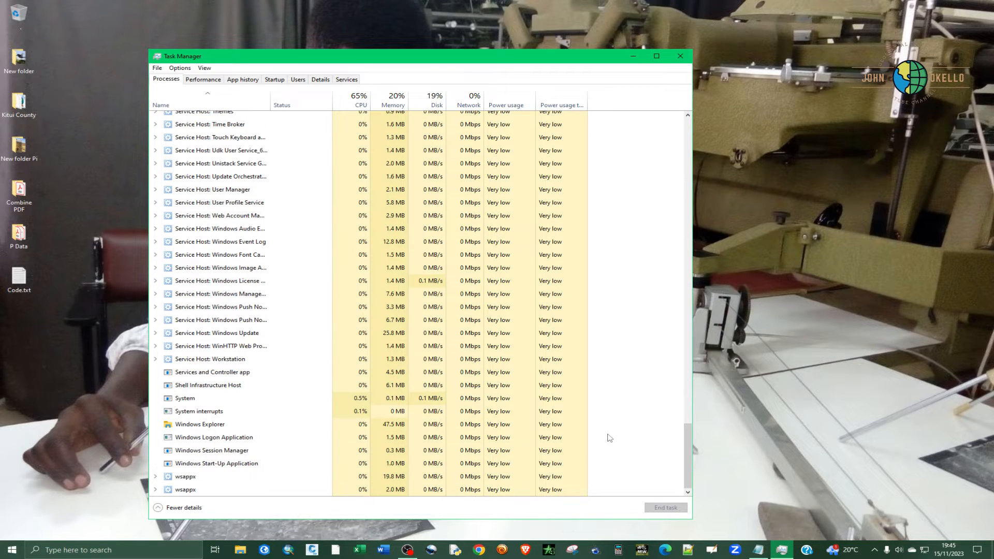
pyautogui.click(198, 424)
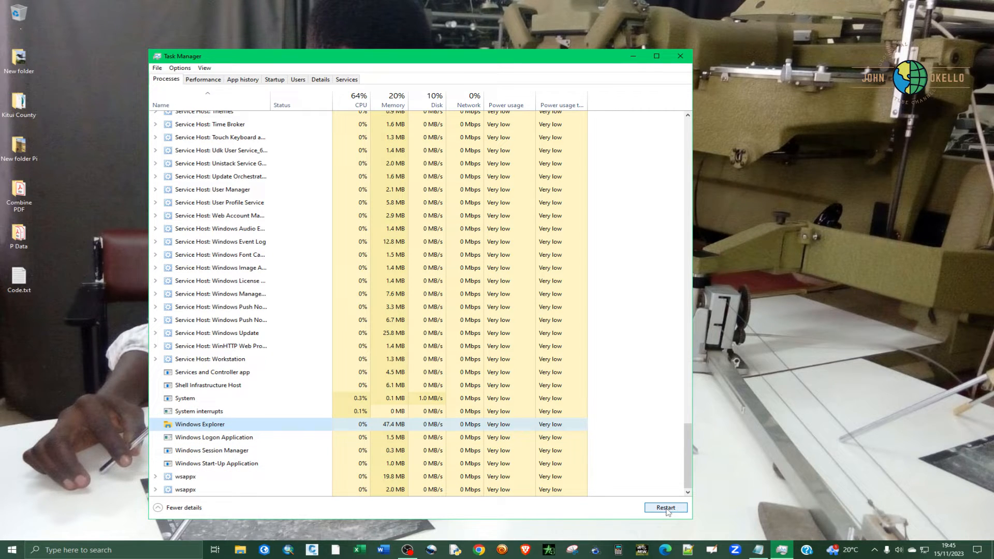
pyautogui.click(665, 507)
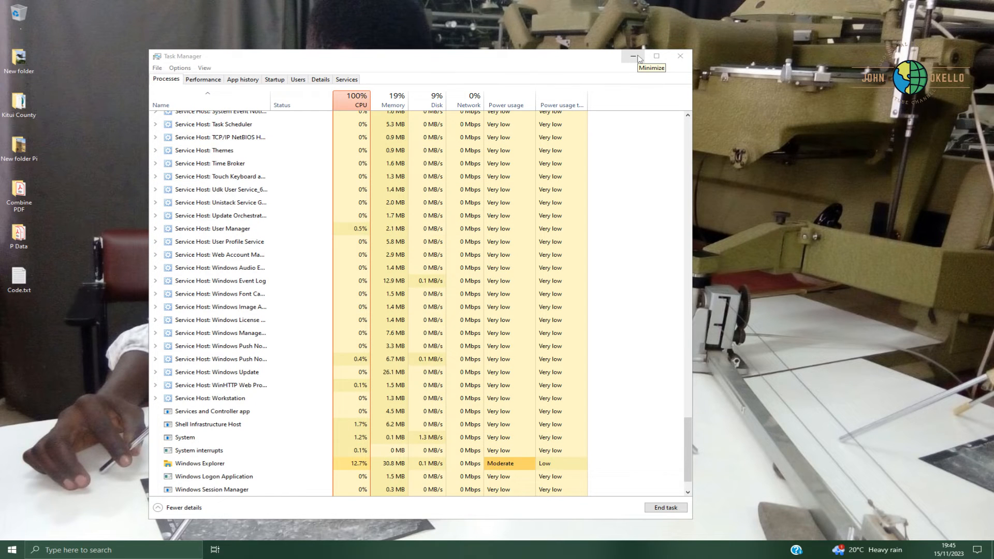
pyautogui.moveTo(680, 57)
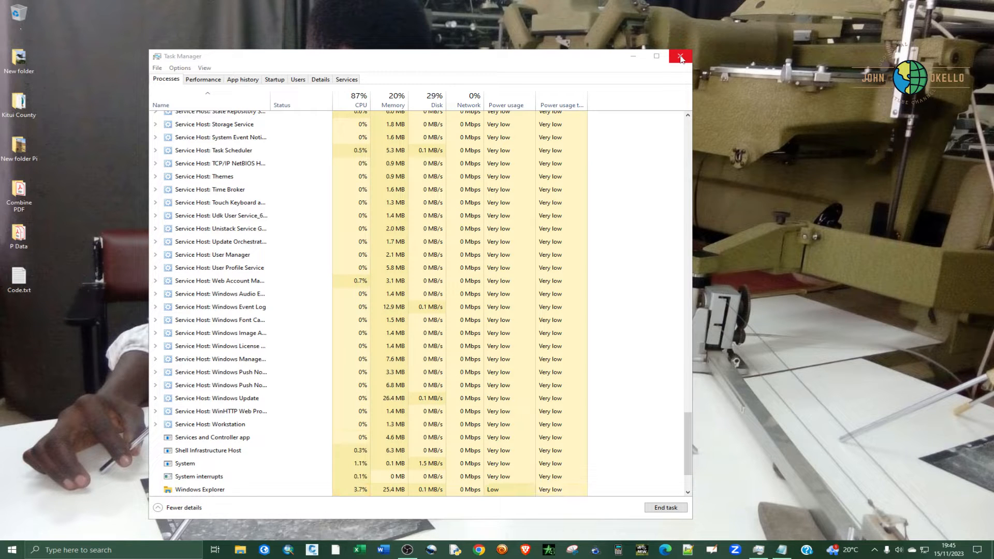
pyautogui.click(680, 56)
pyautogui.write('run')
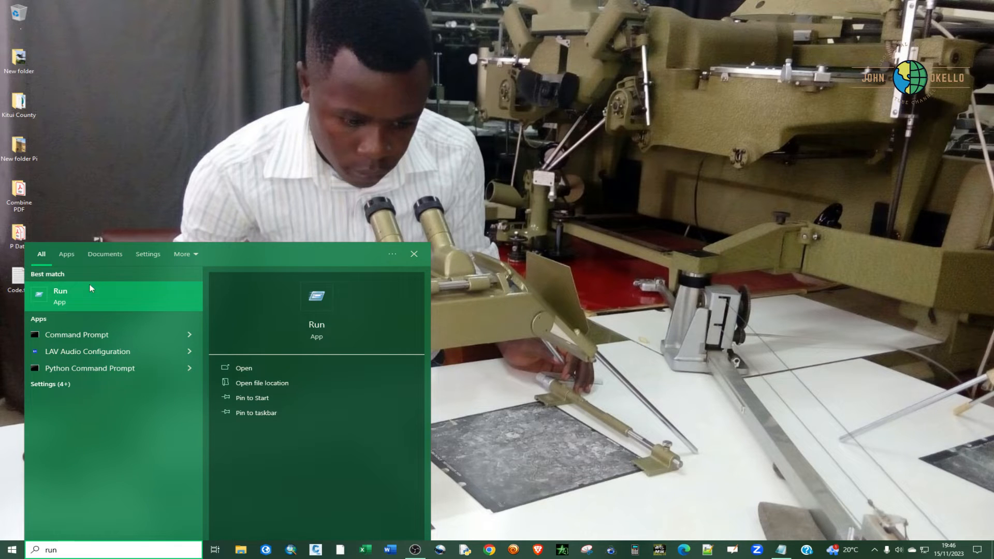
# Run the %localappdata%\Microsoft\Windows path taken from the Code2 notes
pyautogui.click(244, 367)
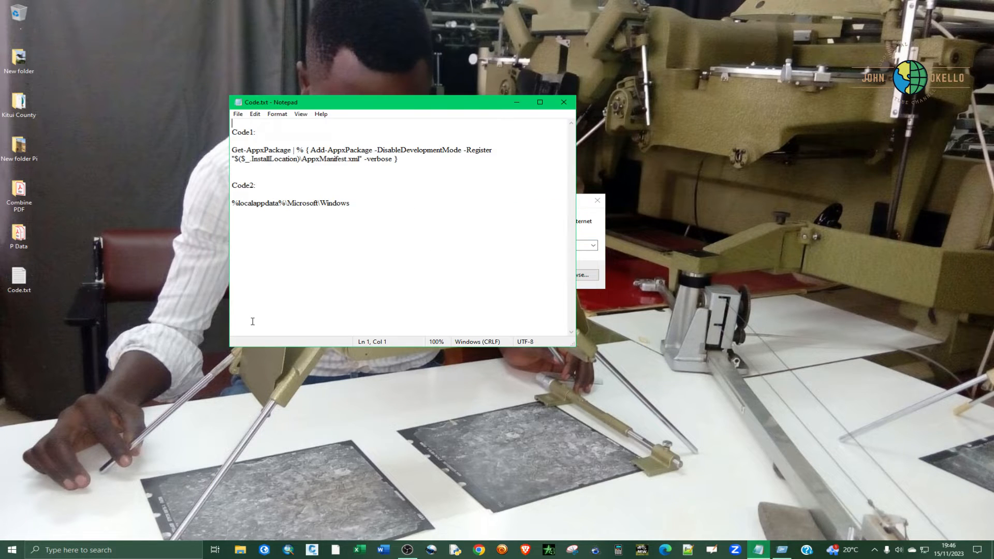
pyautogui.click(235, 211)
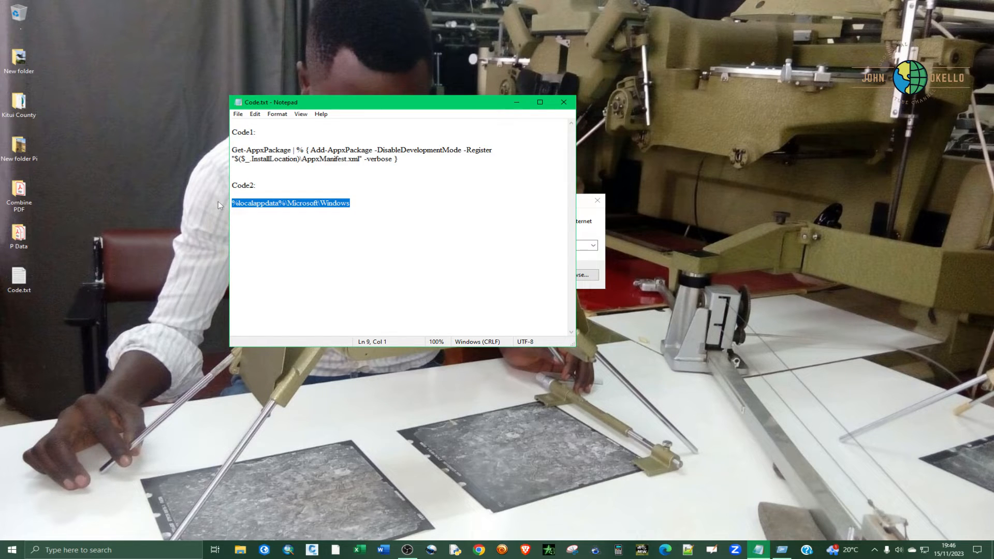
pyautogui.moveTo(526, 106)
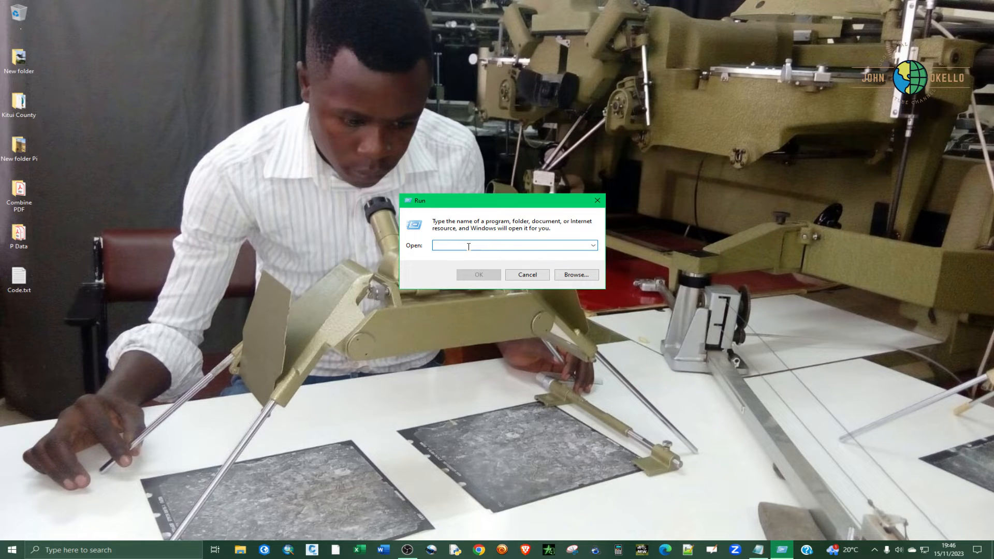
pyautogui.write('%localappdata%\\Microsoft\\Windows')
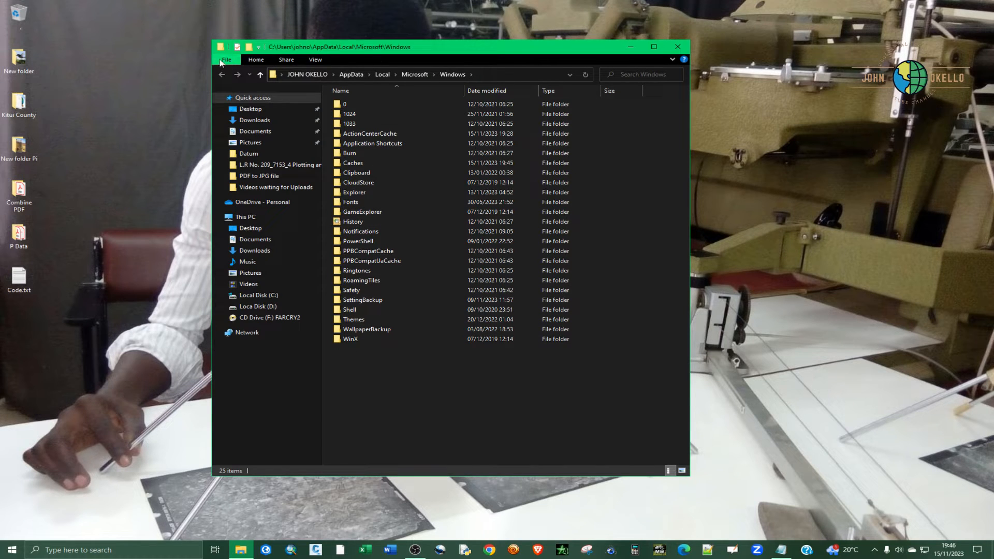
pyautogui.moveTo(256, 60)
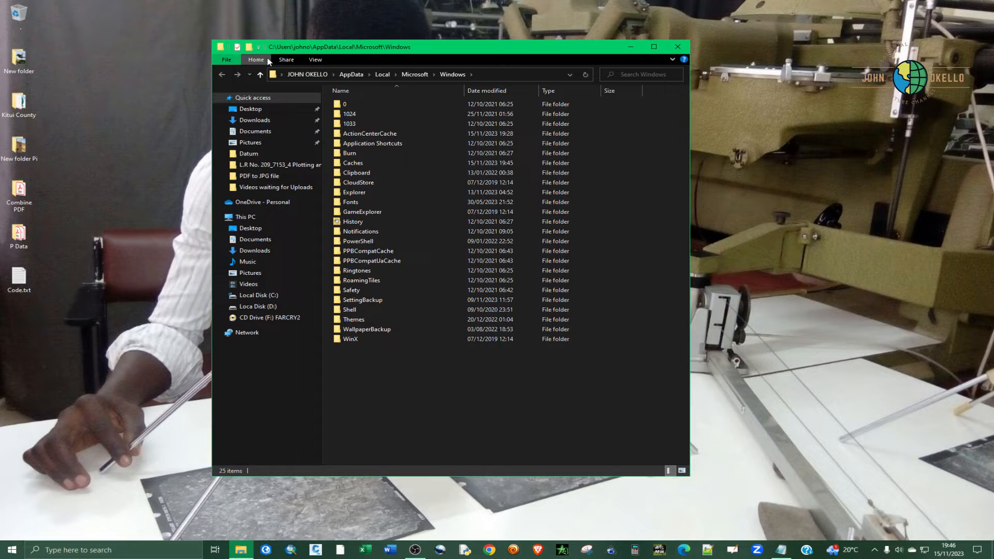
# Show hidden items in the Local\Microsoft\Windows folder
pyautogui.click(315, 61)
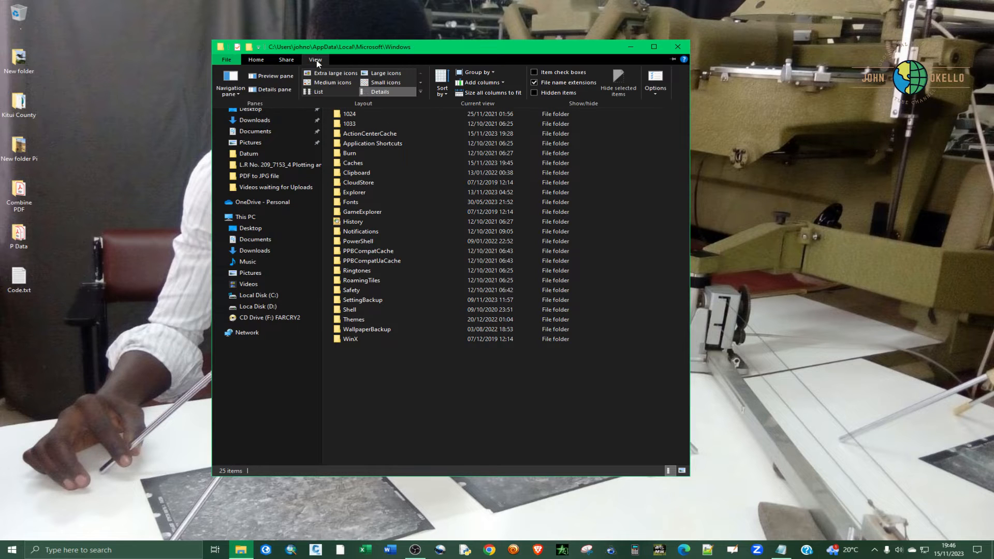
pyautogui.moveTo(536, 92)
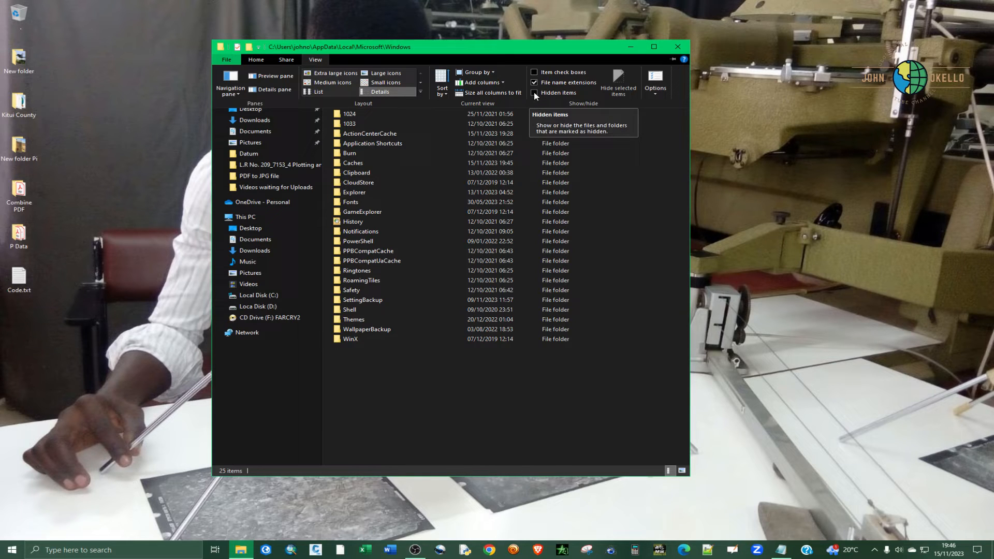
pyautogui.click(534, 93)
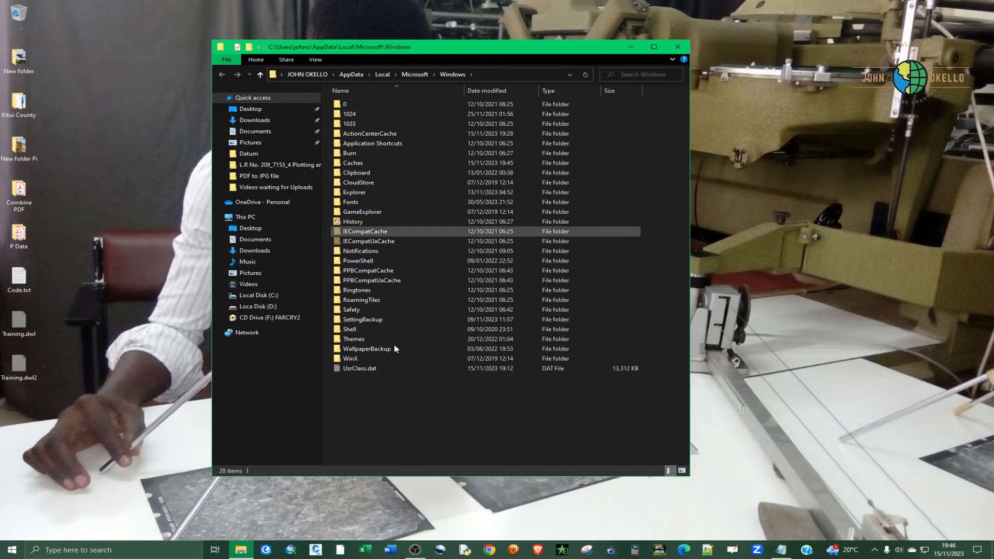
pyautogui.moveTo(360, 369)
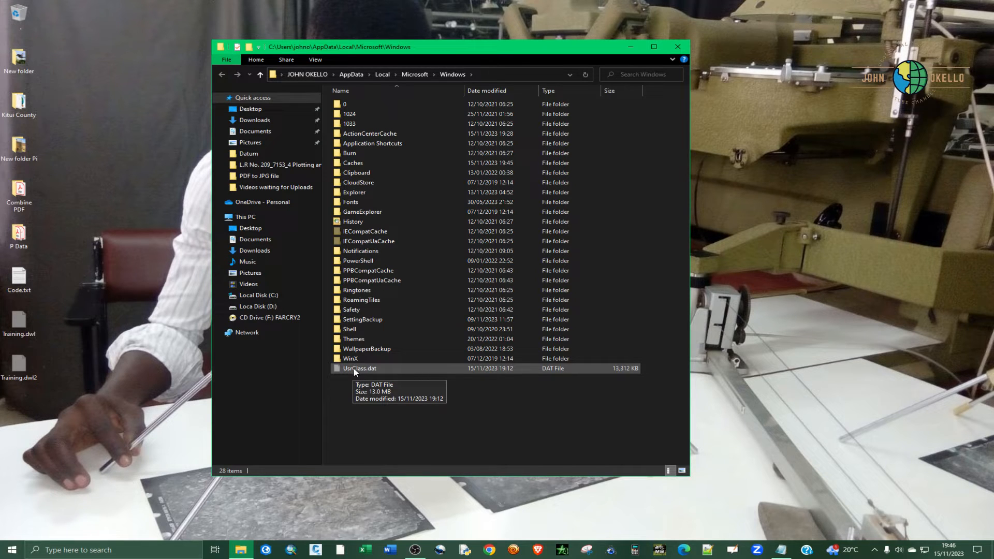
# Rename the revealed file as UsrClass.dat and close File Explorer
pyautogui.click(359, 368)
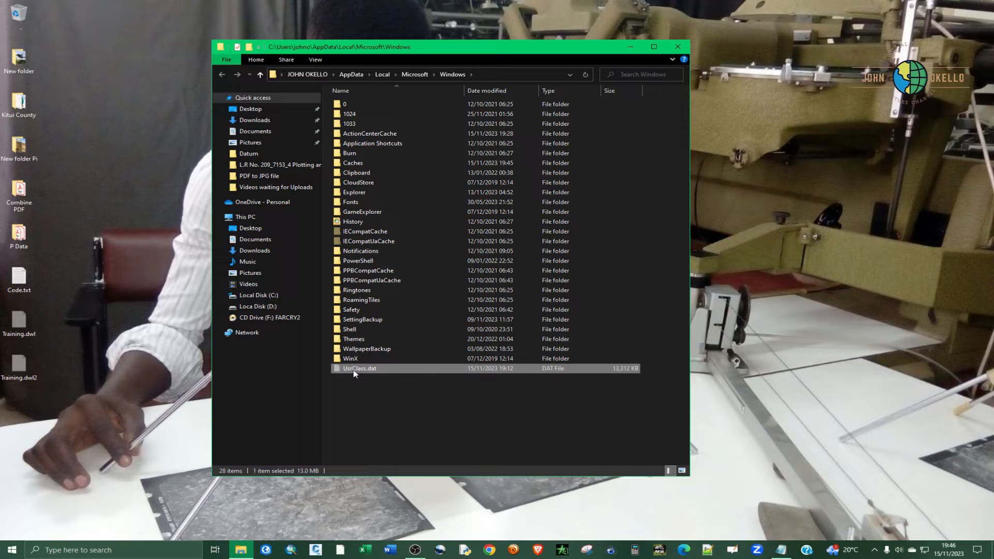
pyautogui.click(360, 368)
pyautogui.write('Old.')
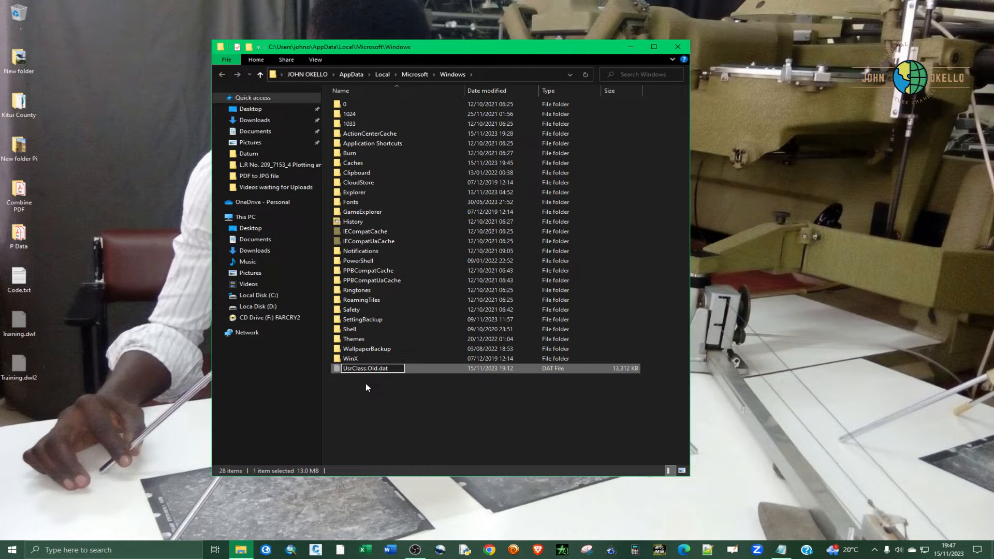
pyautogui.write('UsrClass.dat')
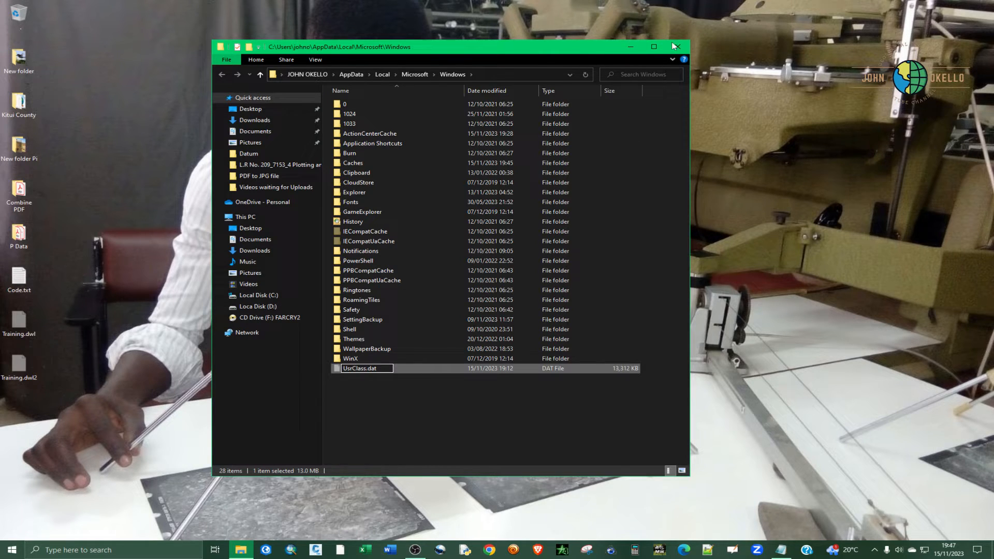
pyautogui.click(674, 47)
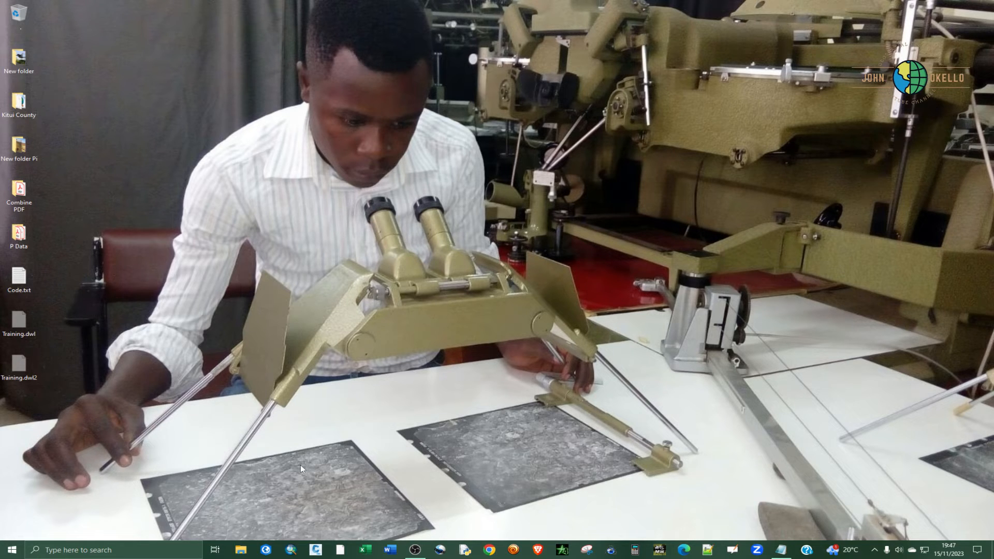
pyautogui.click(239, 550)
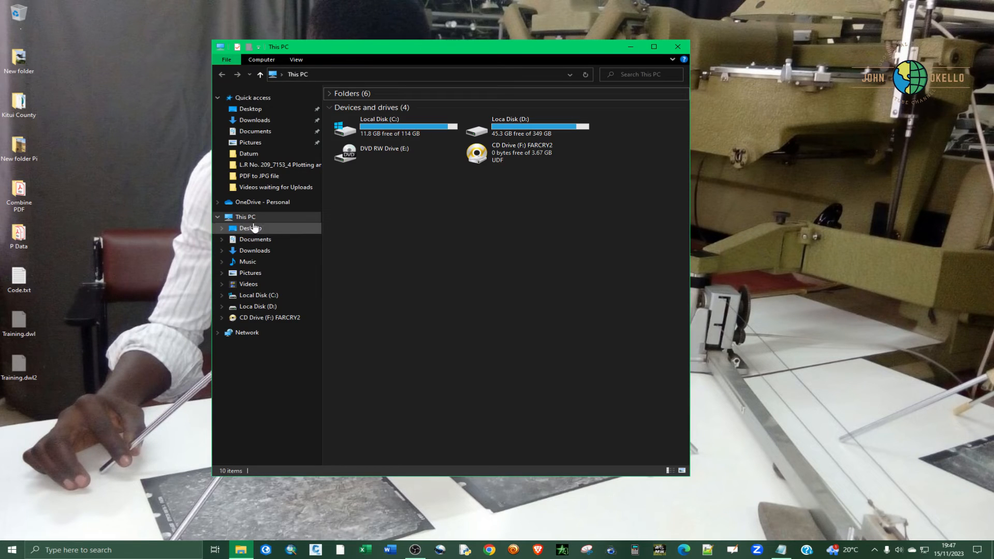
pyautogui.click(296, 59)
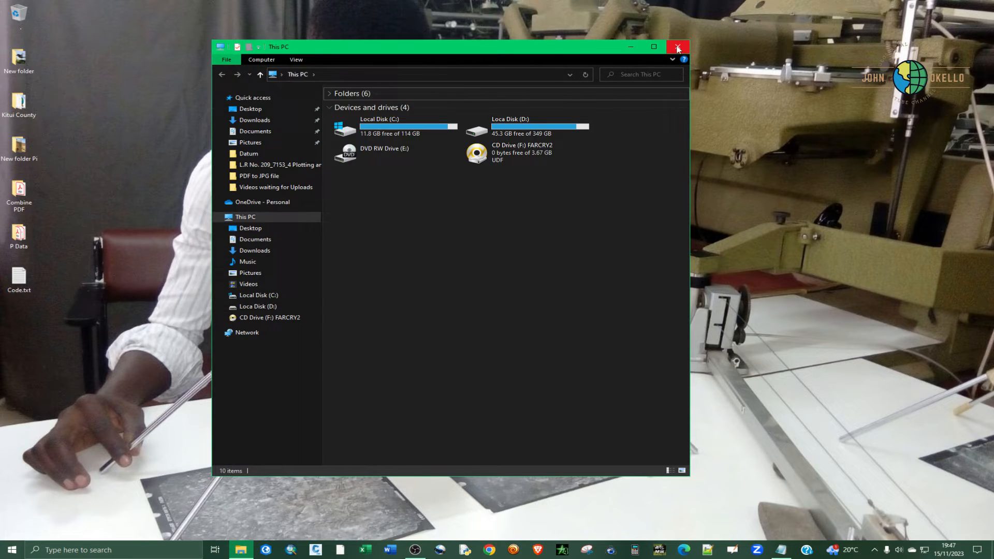
pyautogui.click(677, 46)
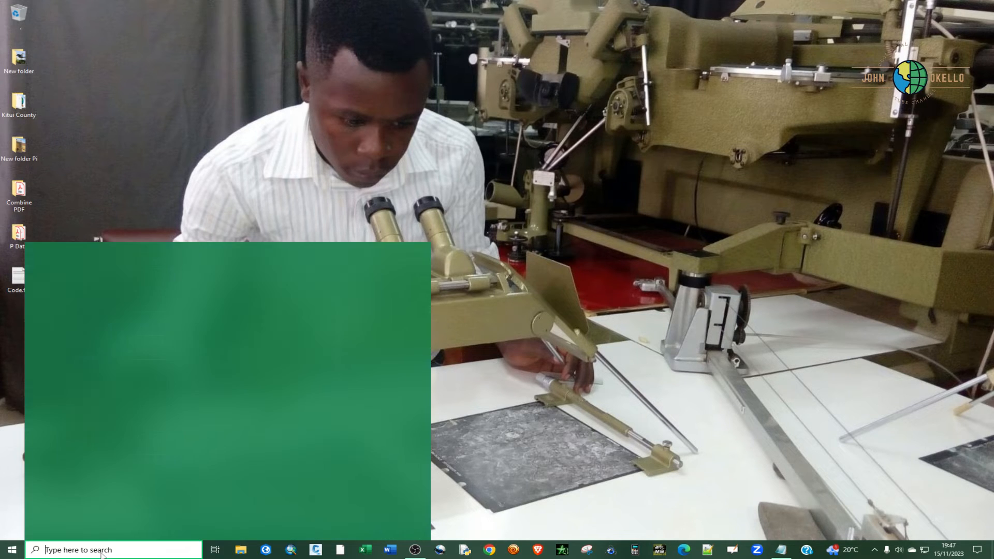
# Launch Windows PowerShell as administrator from a 'powershell' search
pyautogui.click(11, 550)
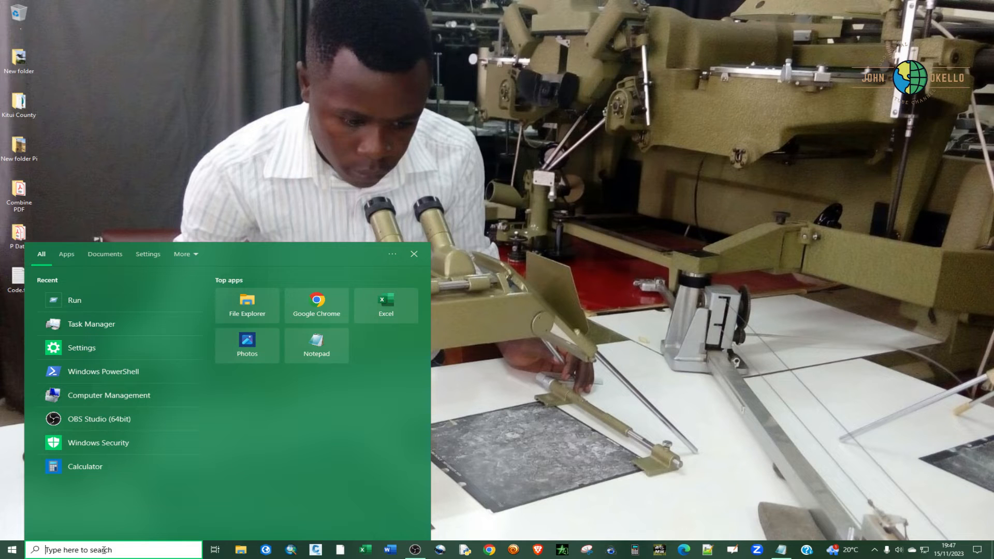
pyautogui.write('pow')
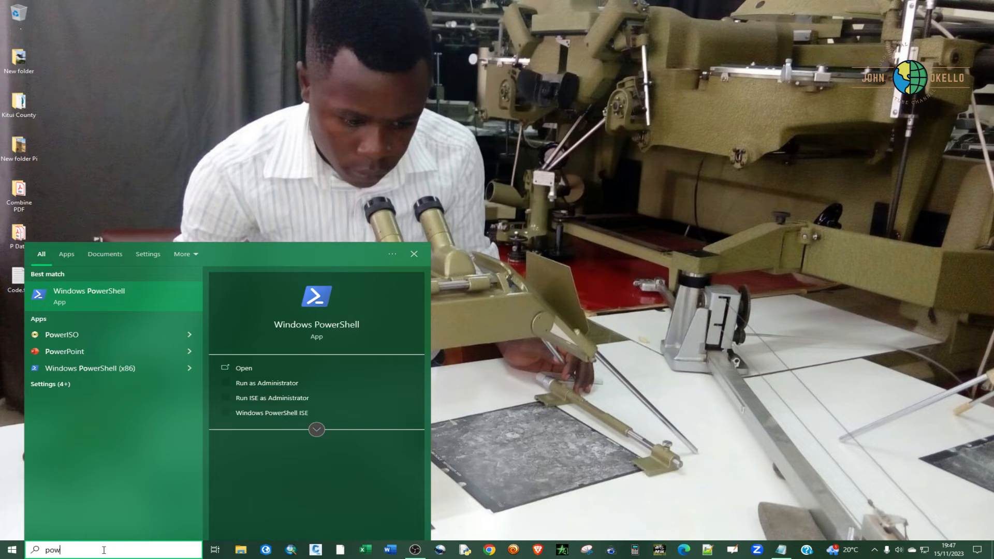
pyautogui.write('ershe')
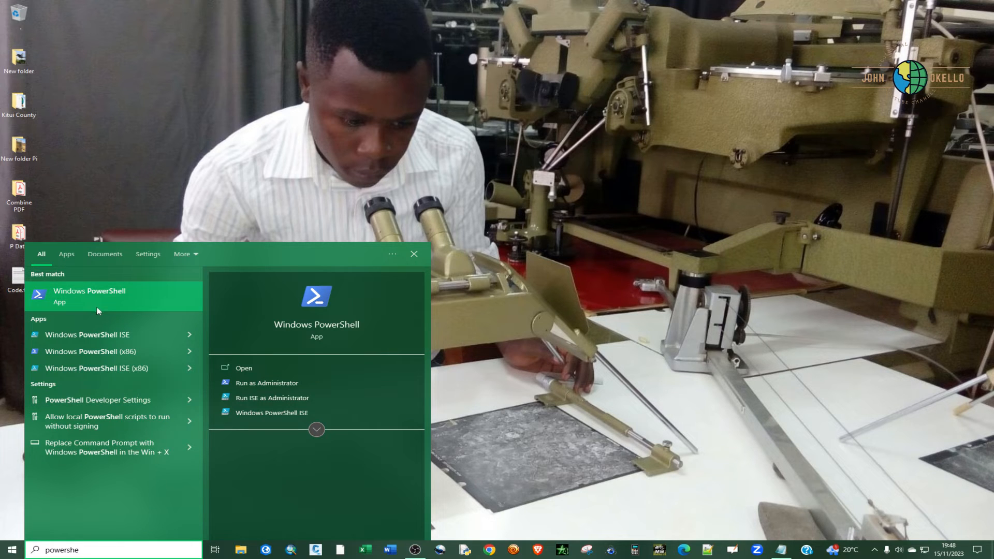
pyautogui.moveTo(266, 383)
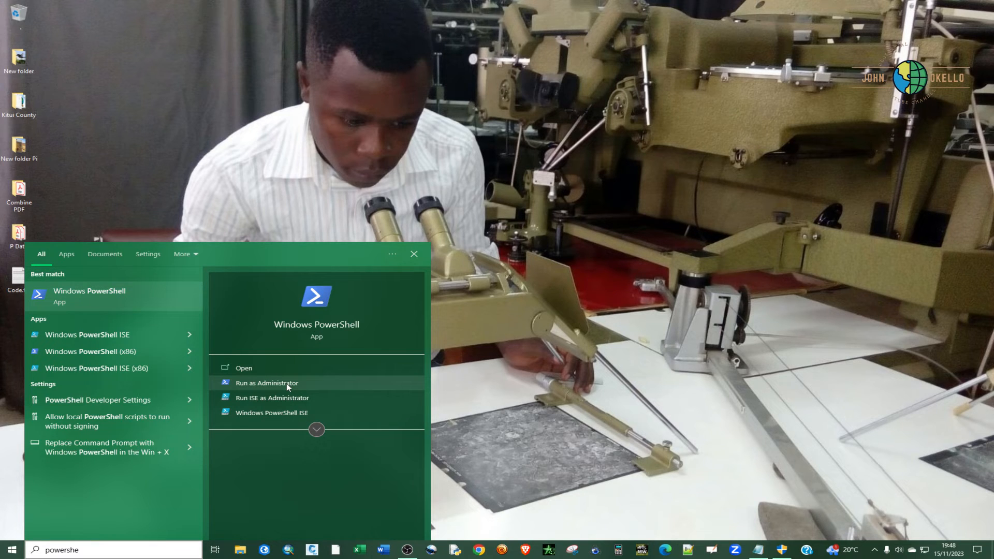
pyautogui.click(266, 382)
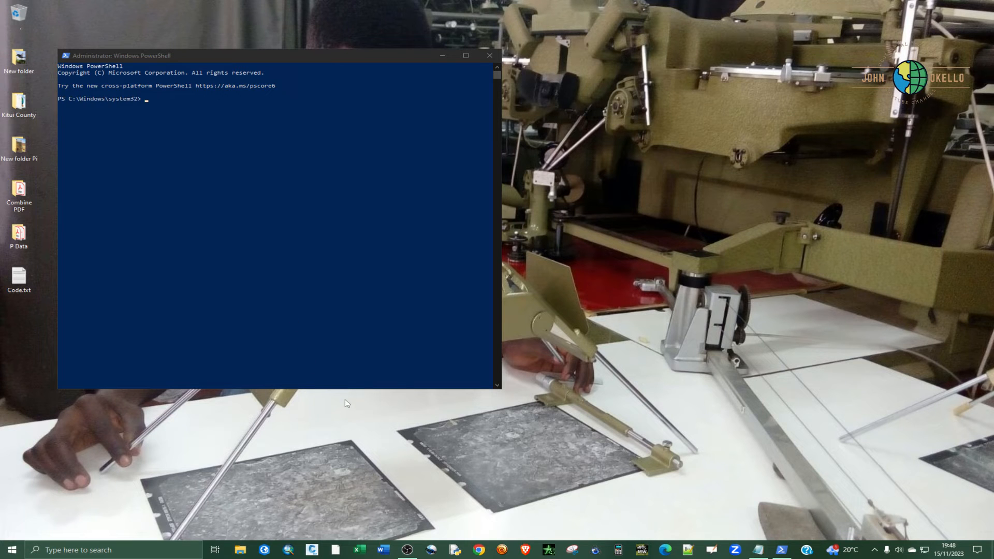
# Copy the Code1 Get-AppxPackage re-registration command from Notepad and run it in PowerShell
pyautogui.doubleClick(19, 275)
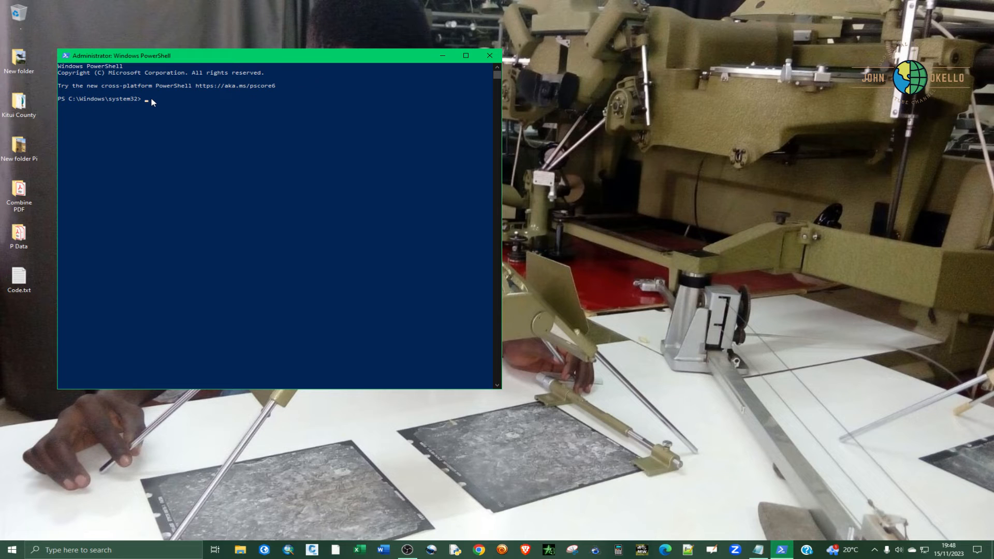
pyautogui.moveTo(190, 173)
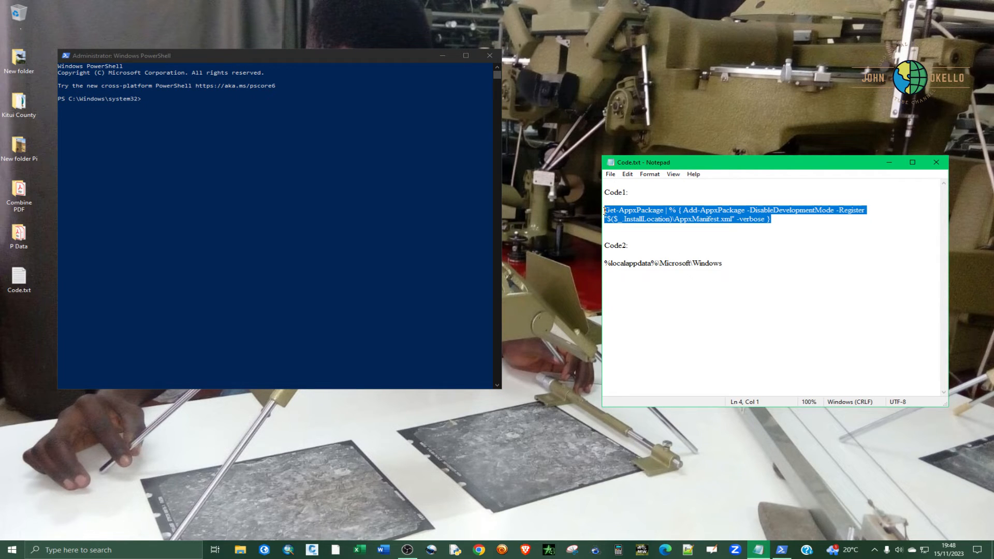
pyautogui.rightClick(684, 215)
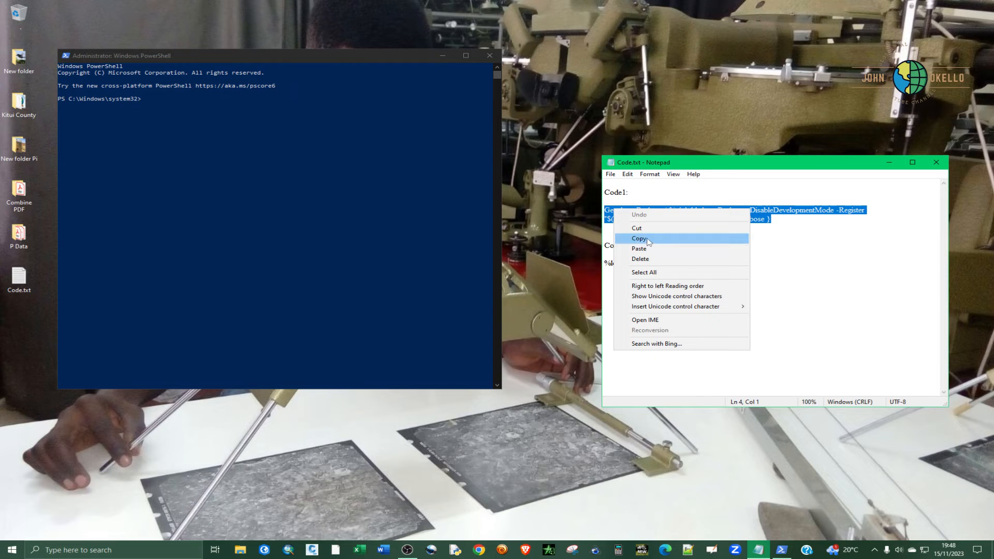
pyautogui.click(639, 238)
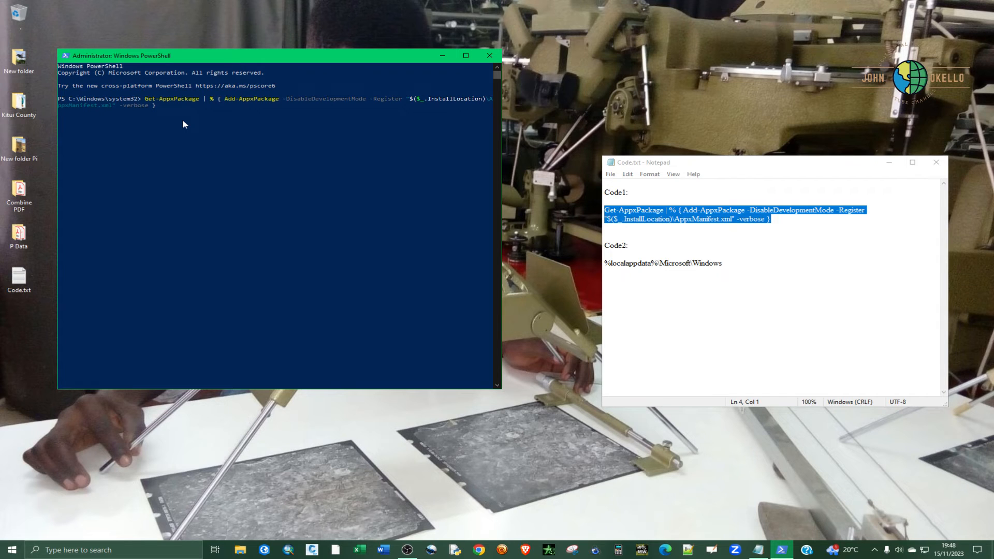
pyautogui.press('Return')
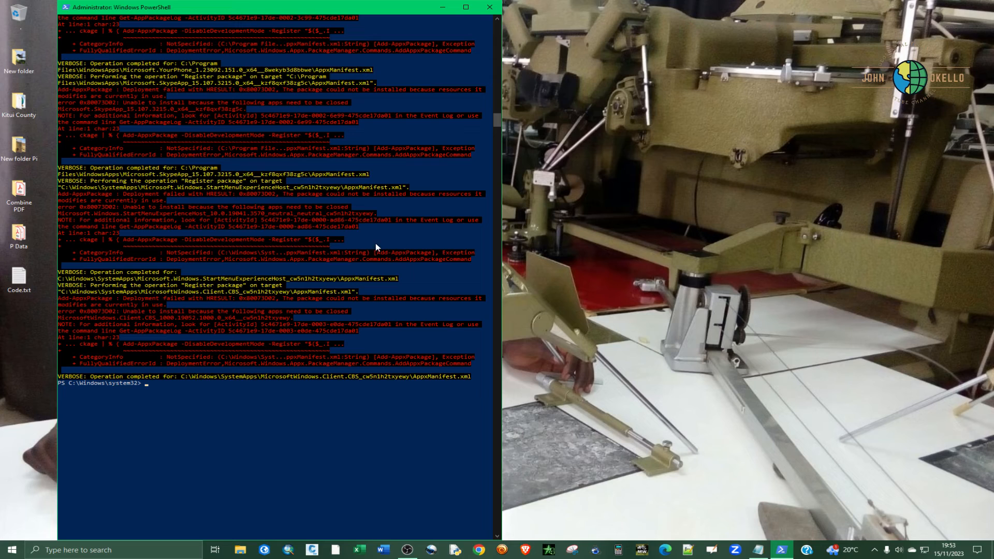
pyautogui.moveTo(162, 389)
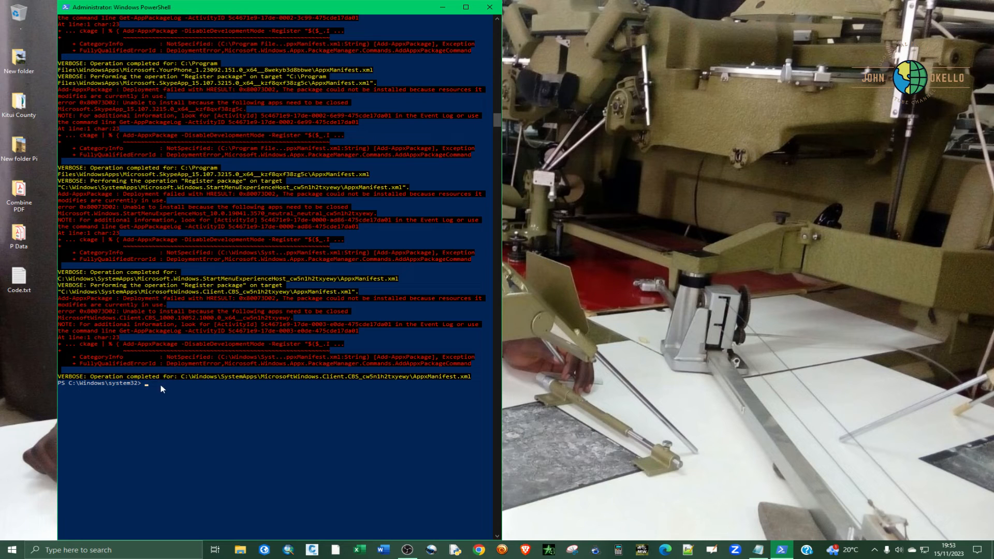
pyautogui.moveTo(69, 388)
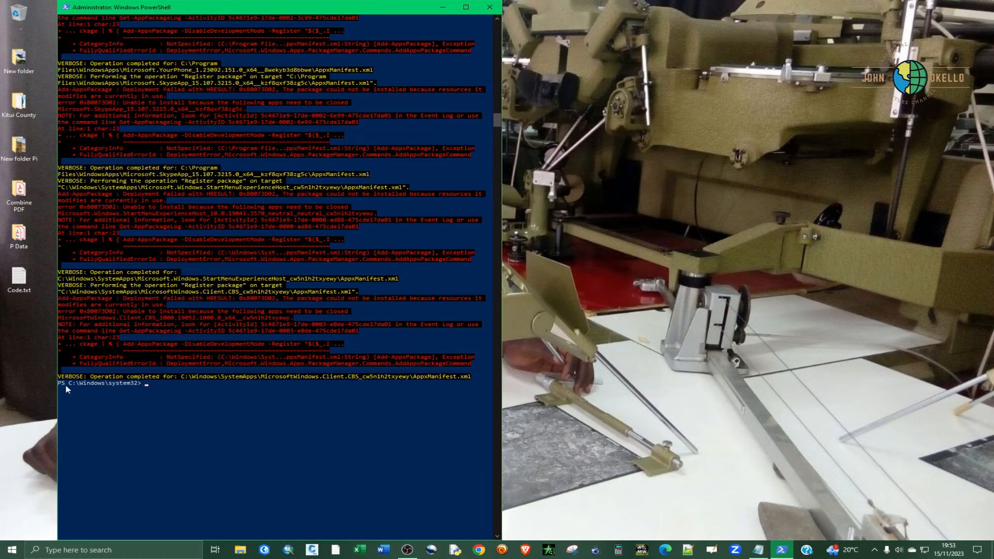
pyautogui.moveTo(144, 392)
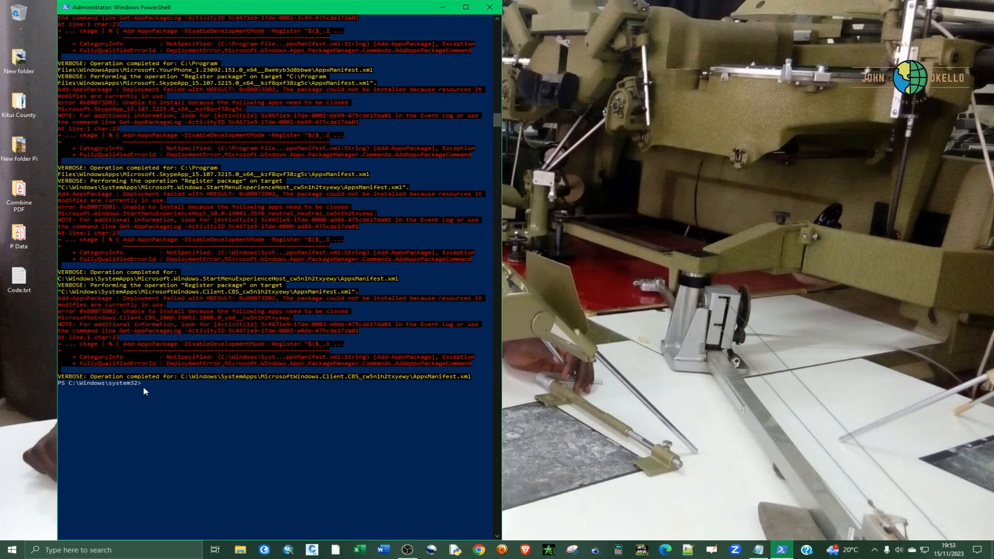
pyautogui.moveTo(72, 388)
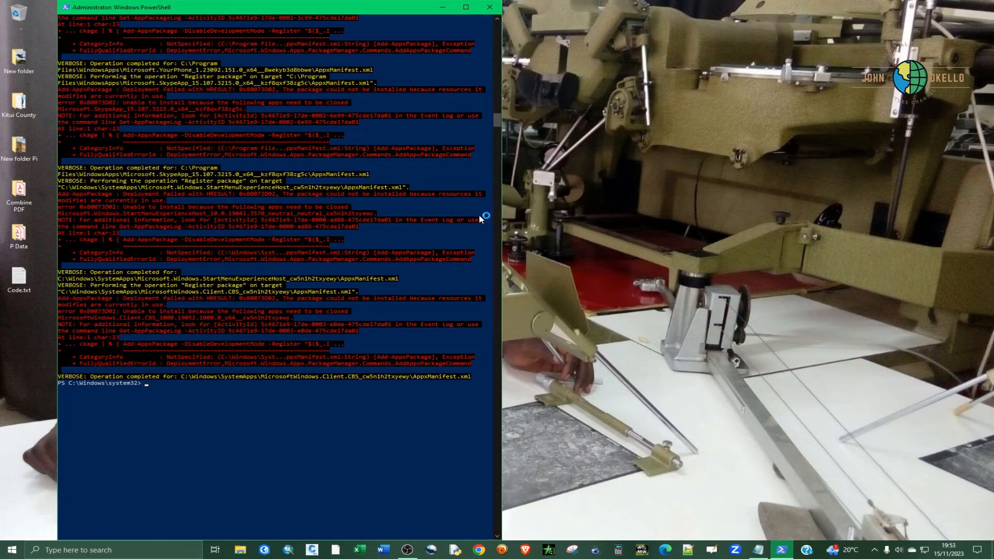
pyautogui.moveTo(283, 204)
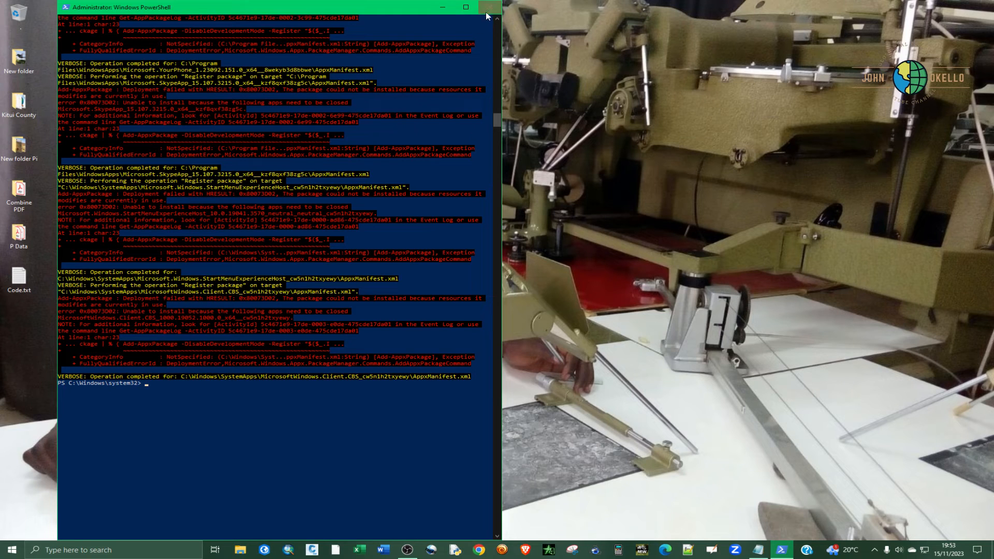
pyautogui.moveTo(490, 10)
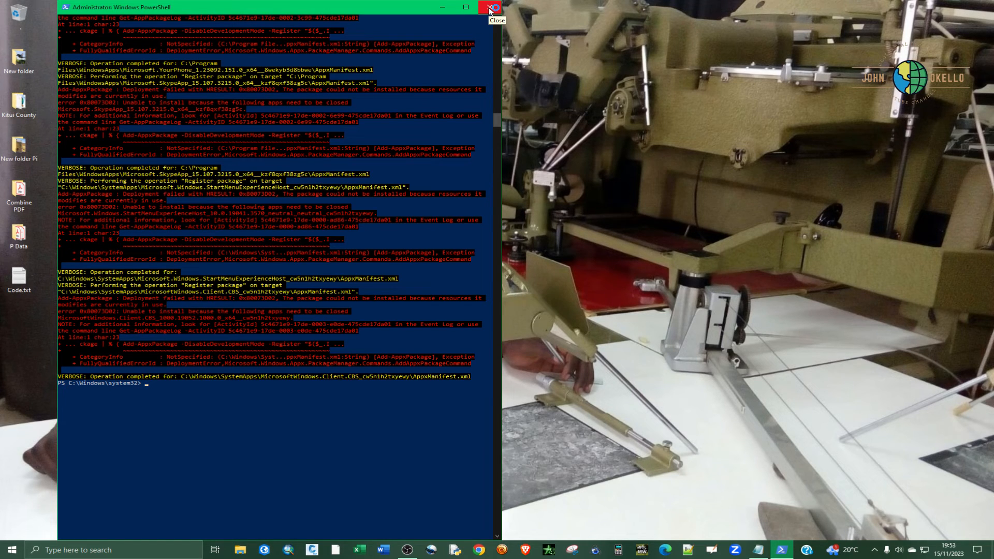
# Close the administrator PowerShell window once re-registration finishes
pyautogui.click(493, 7)
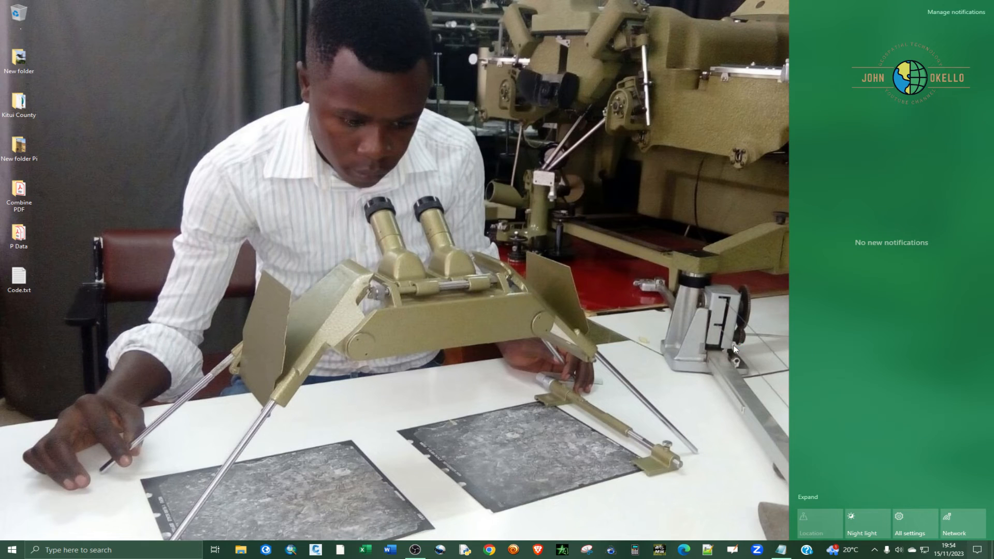
pyautogui.moveTo(164, 432)
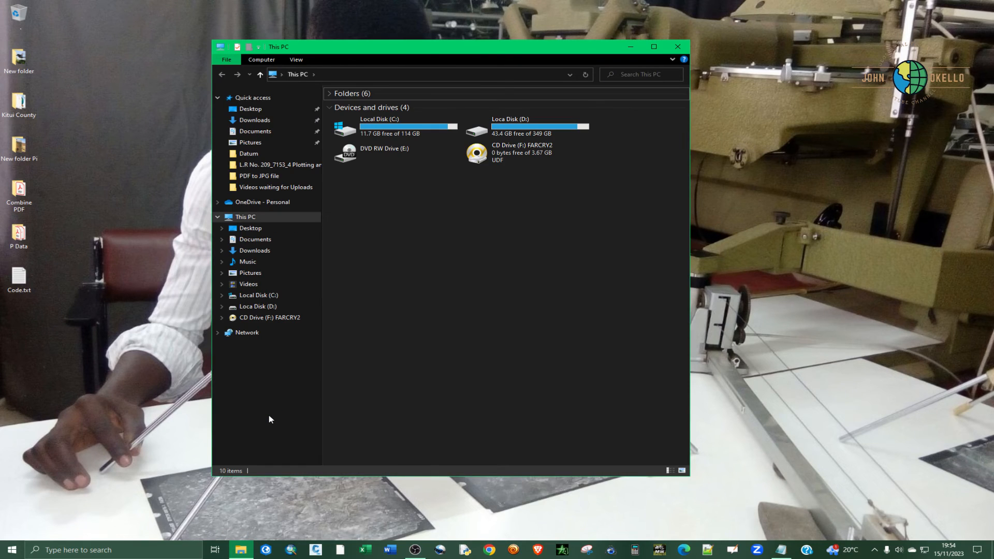
pyautogui.moveTo(266, 332)
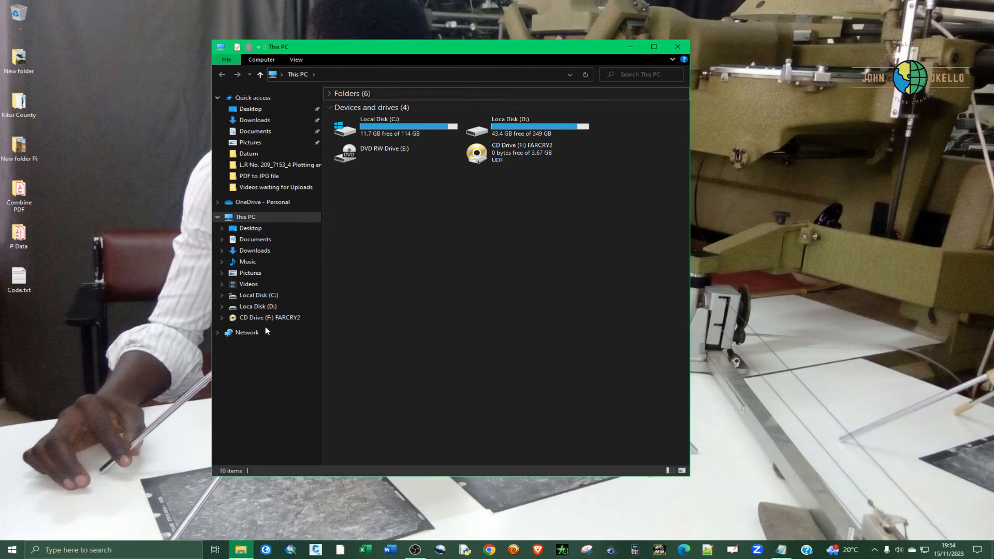
pyautogui.moveTo(400, 122)
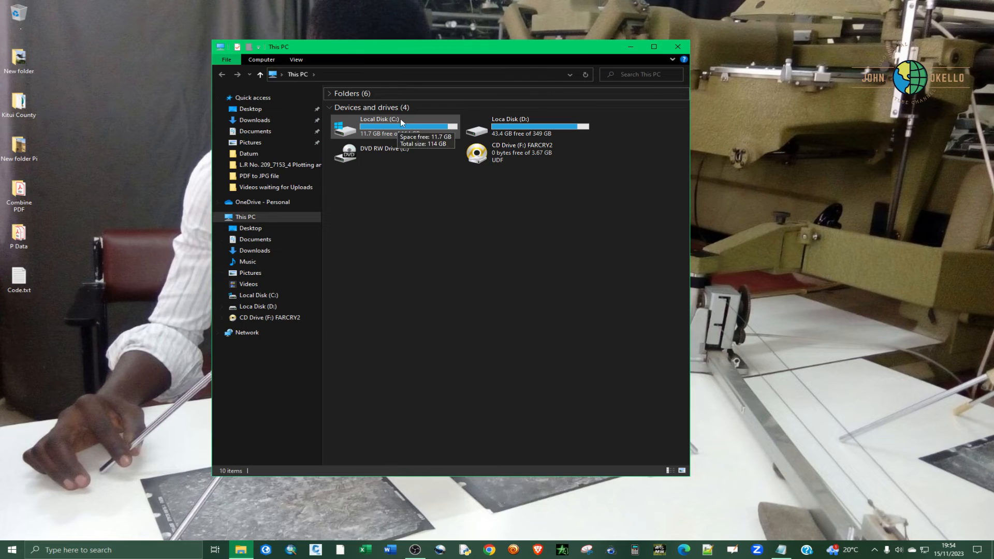
# Open Local Disk C: and enter the Users folder
pyautogui.doubleClick(379, 127)
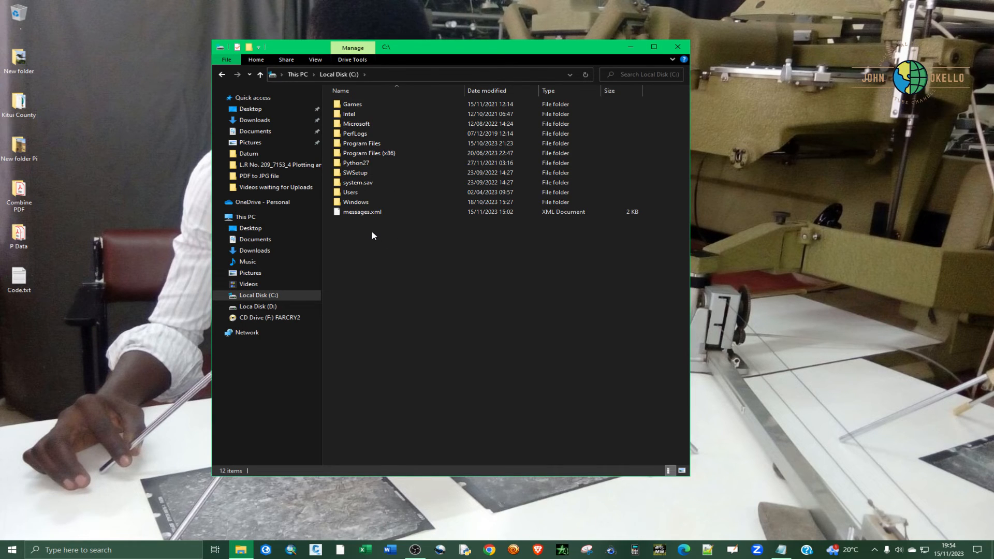
pyautogui.click(355, 202)
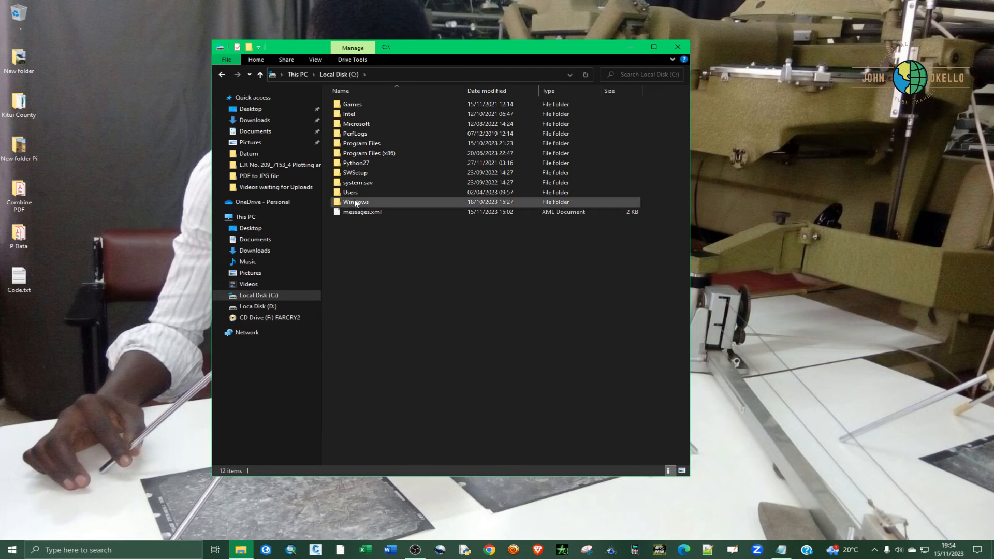
pyautogui.moveTo(356, 202)
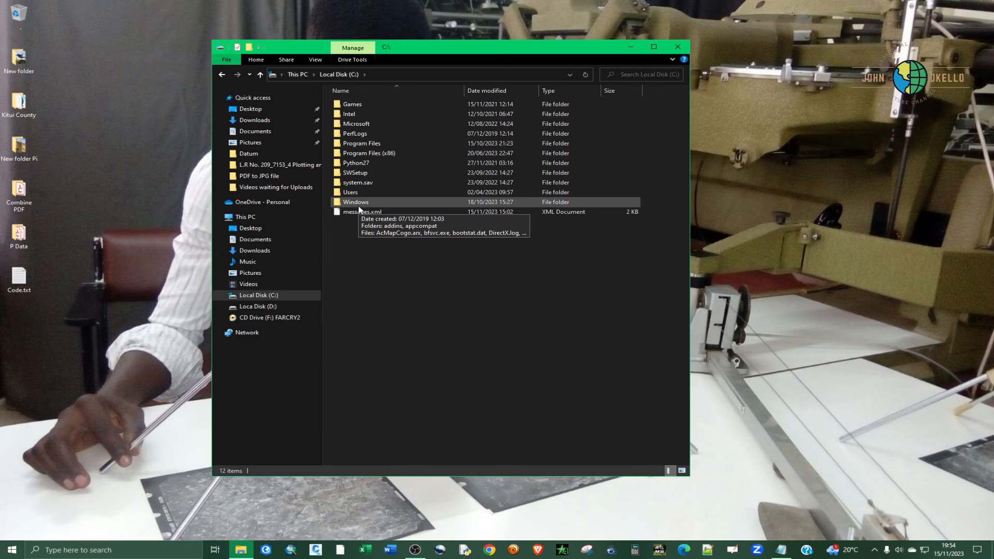
pyautogui.doubleClick(350, 193)
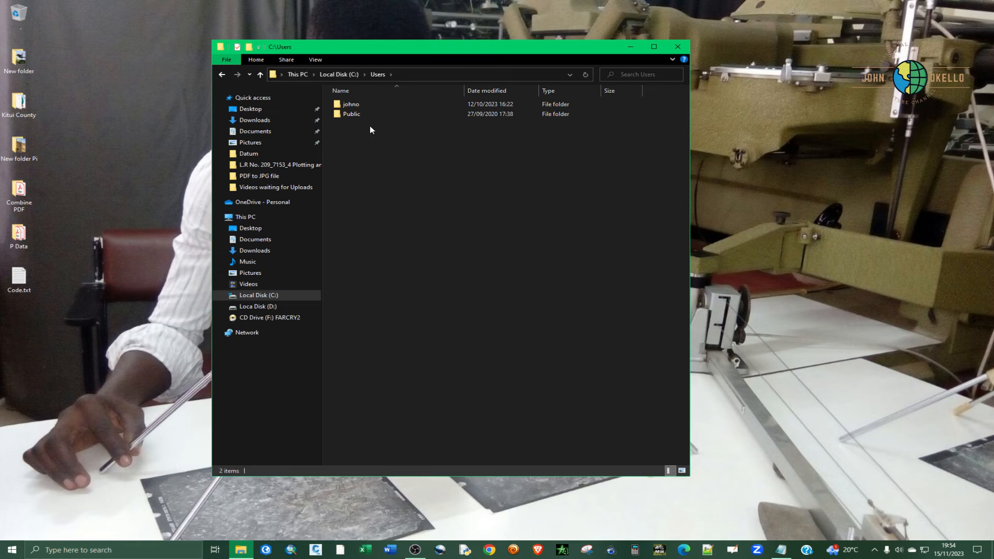
# Open the johno user profile folder and show its View options
pyautogui.click(351, 104)
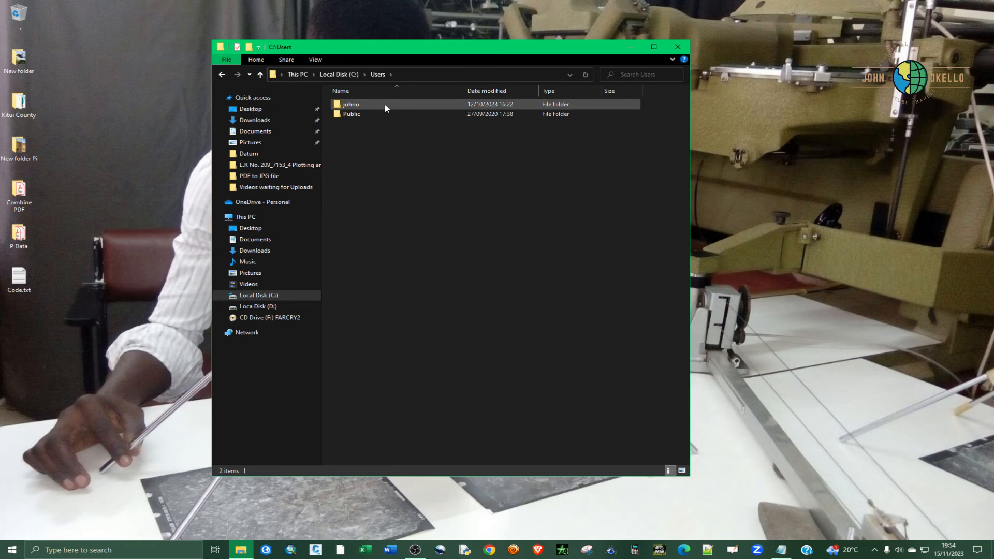
pyautogui.moveTo(367, 111)
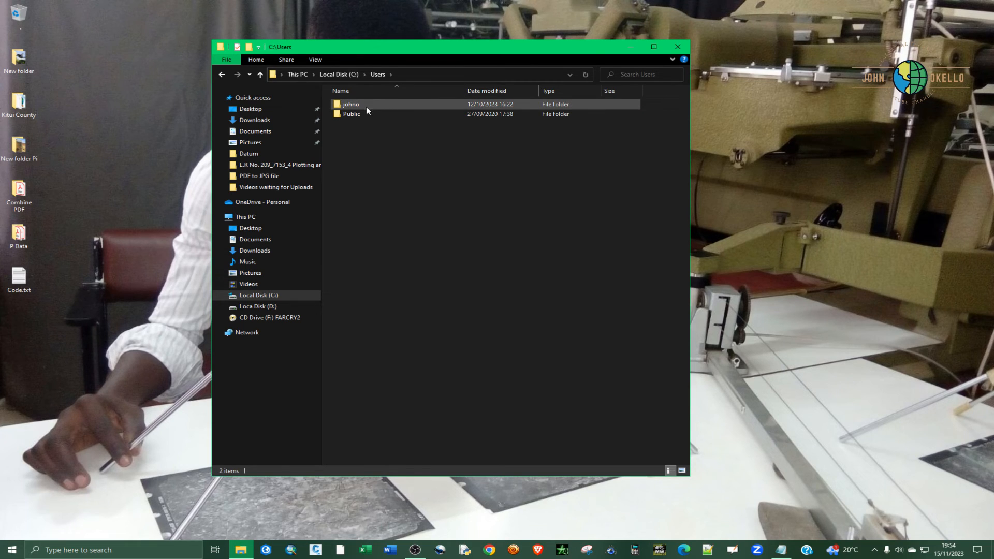
pyautogui.moveTo(352, 103)
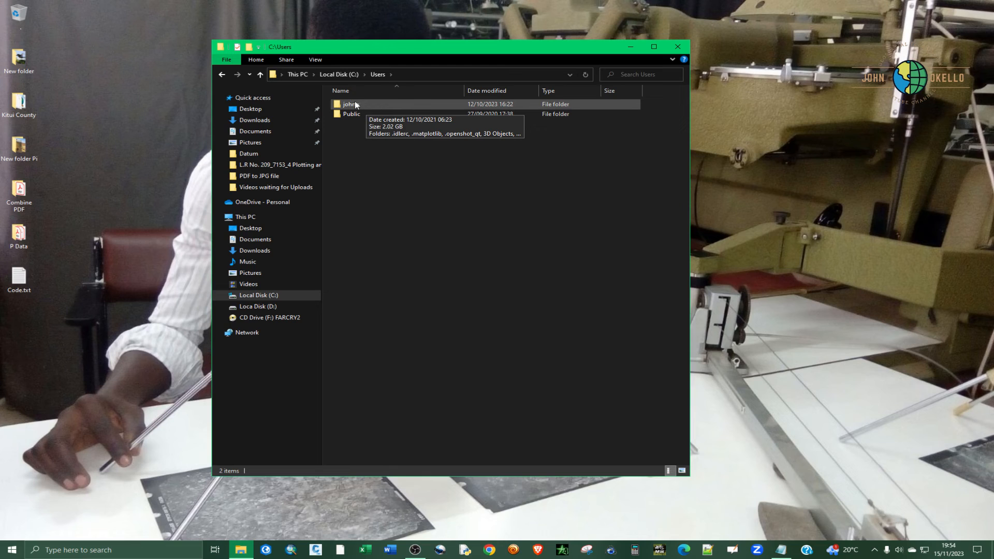
pyautogui.moveTo(373, 109)
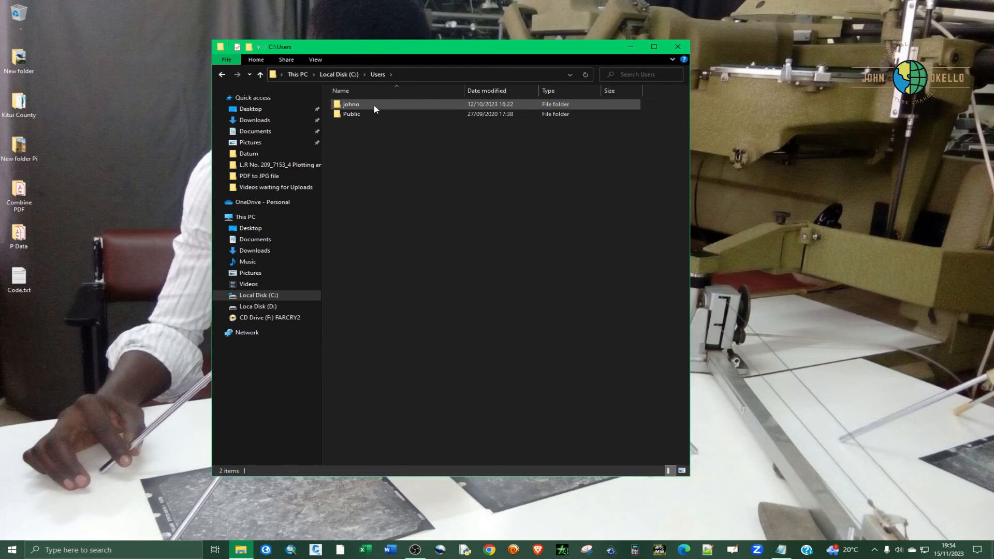
pyautogui.doubleClick(351, 104)
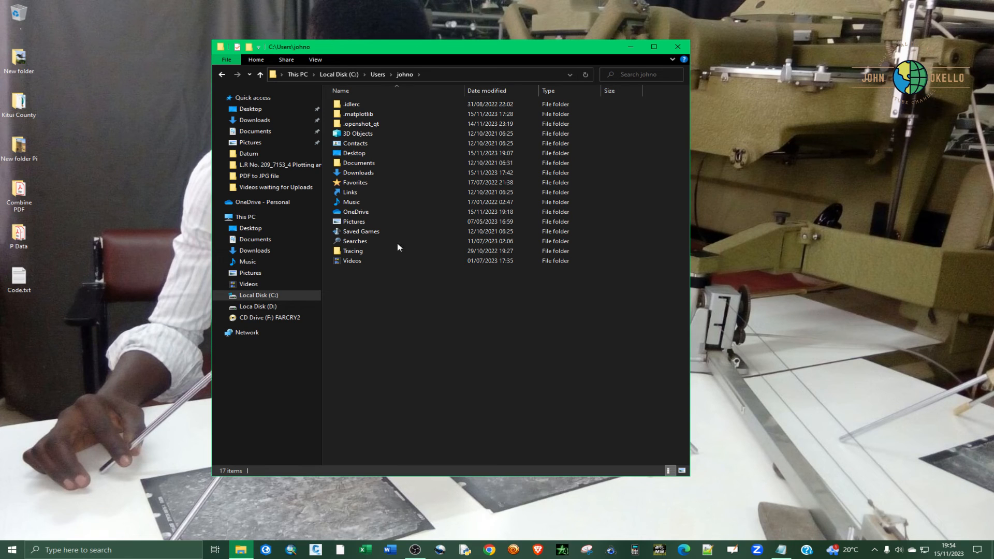
pyautogui.click(315, 59)
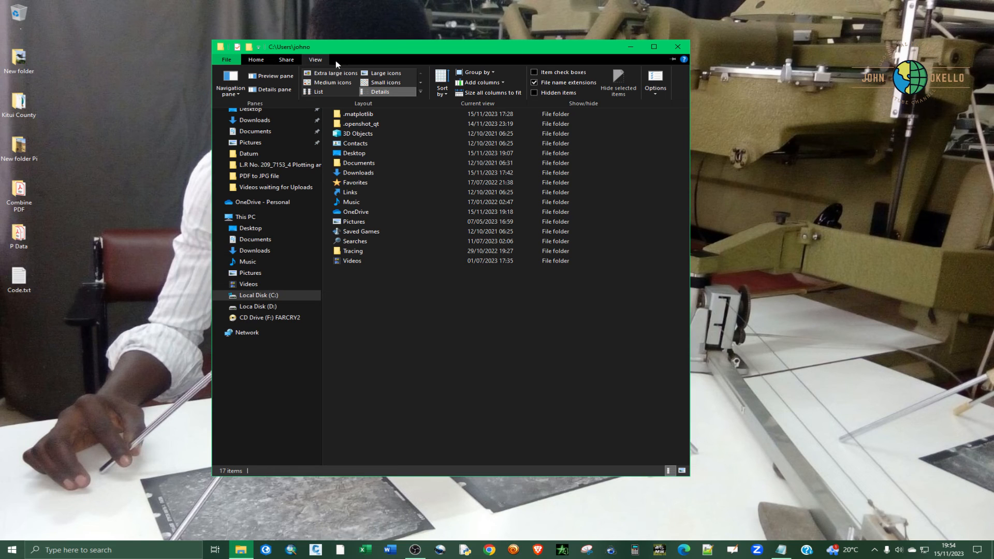
# Show hidden items in File Explorer and browse into AppData\Local of the user profile
pyautogui.click(314, 59)
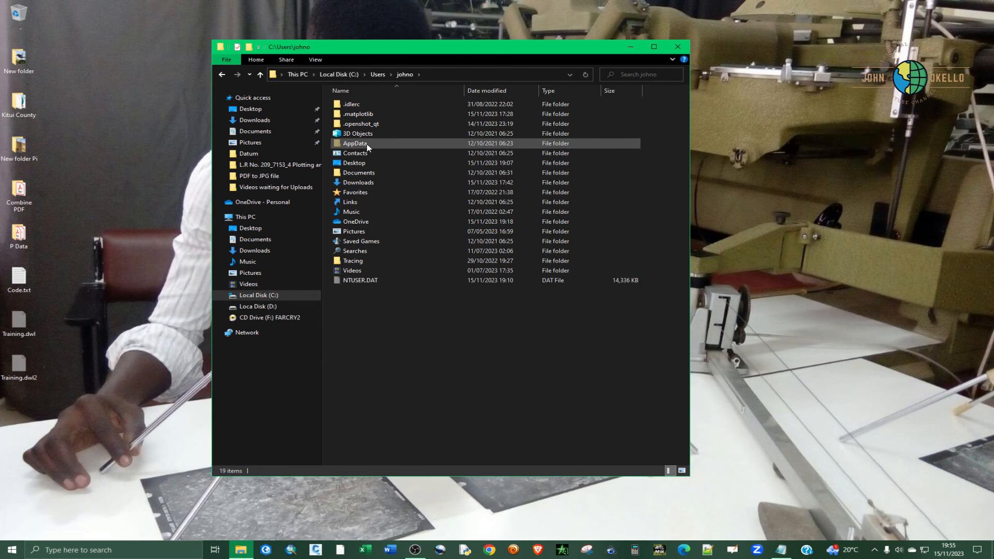
pyautogui.doubleClick(355, 143)
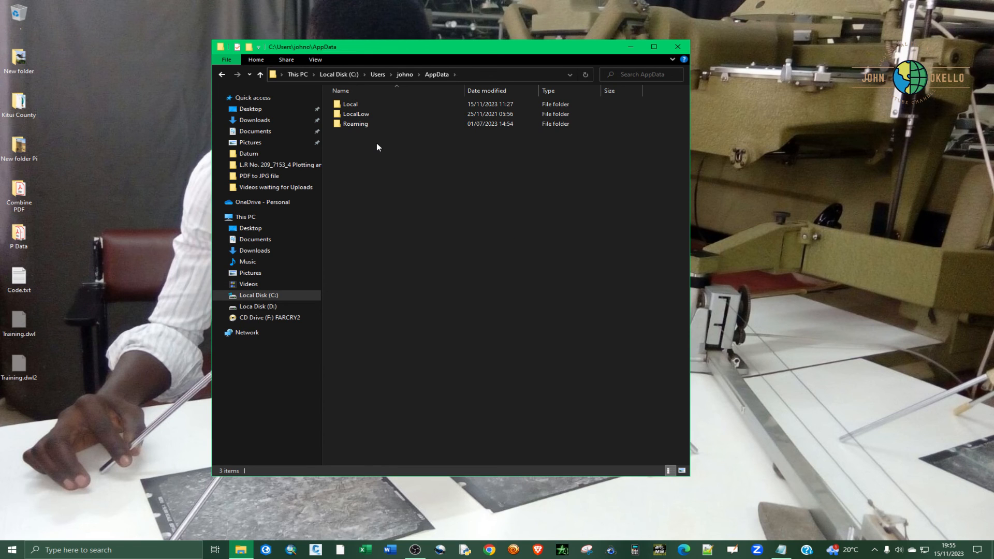
pyautogui.click(355, 123)
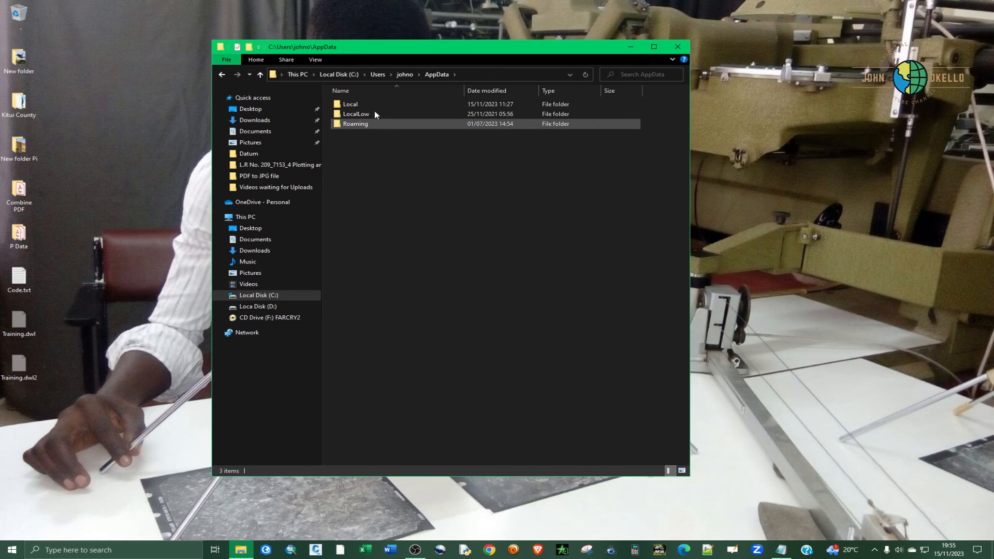
pyautogui.doubleClick(349, 104)
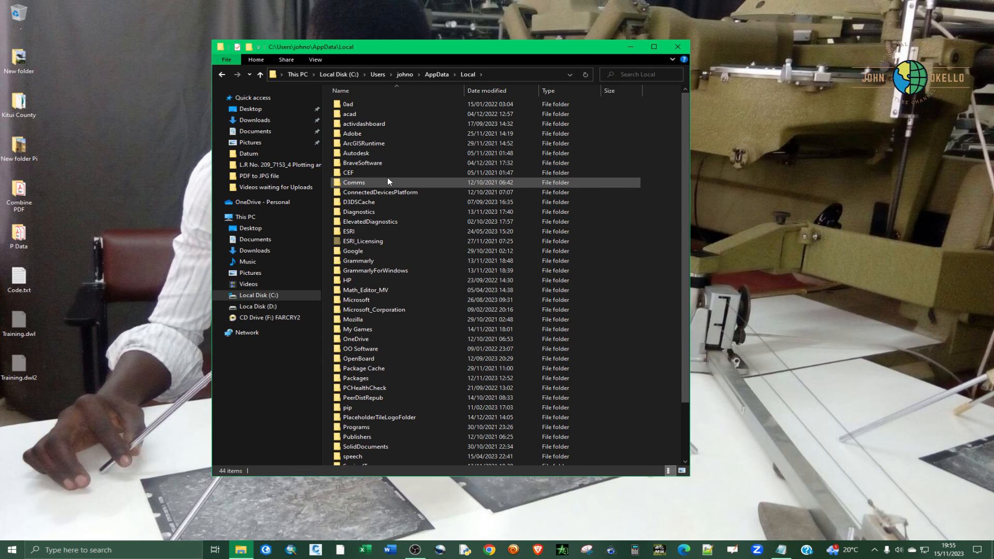
# Continue into Microsoft\Windows, reaching the folder with UsrClass.dat, with View options shown again
pyautogui.scroll(-3)
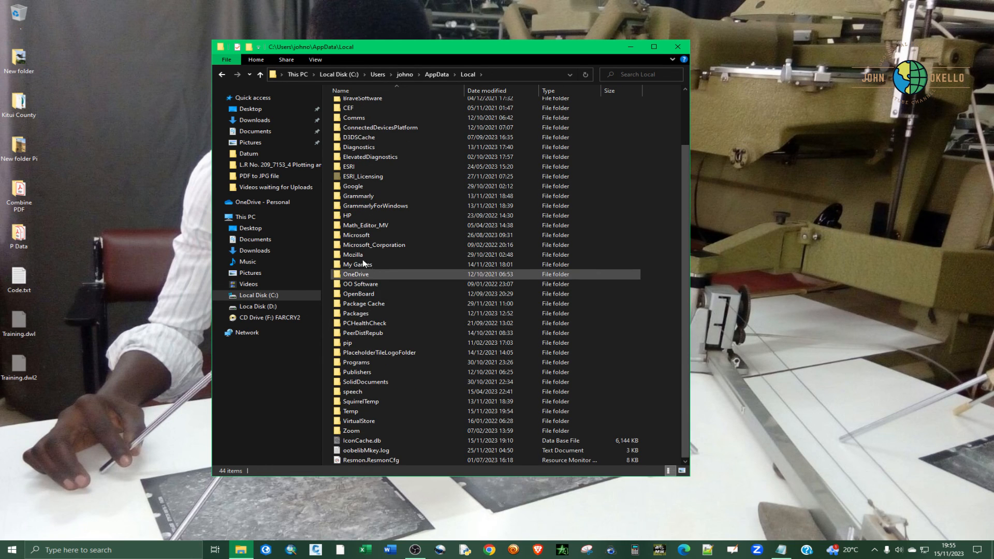
pyautogui.doubleClick(356, 235)
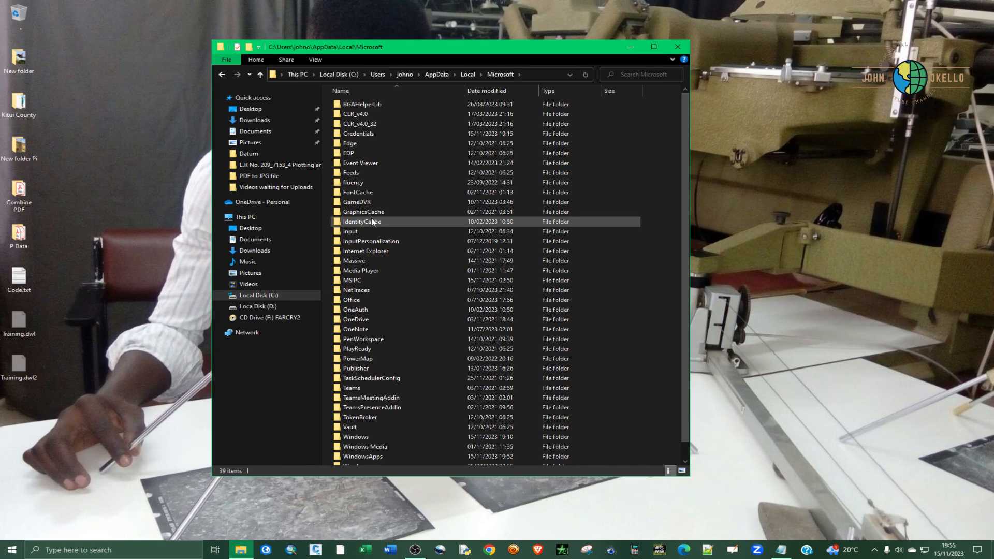
pyautogui.scroll(-3)
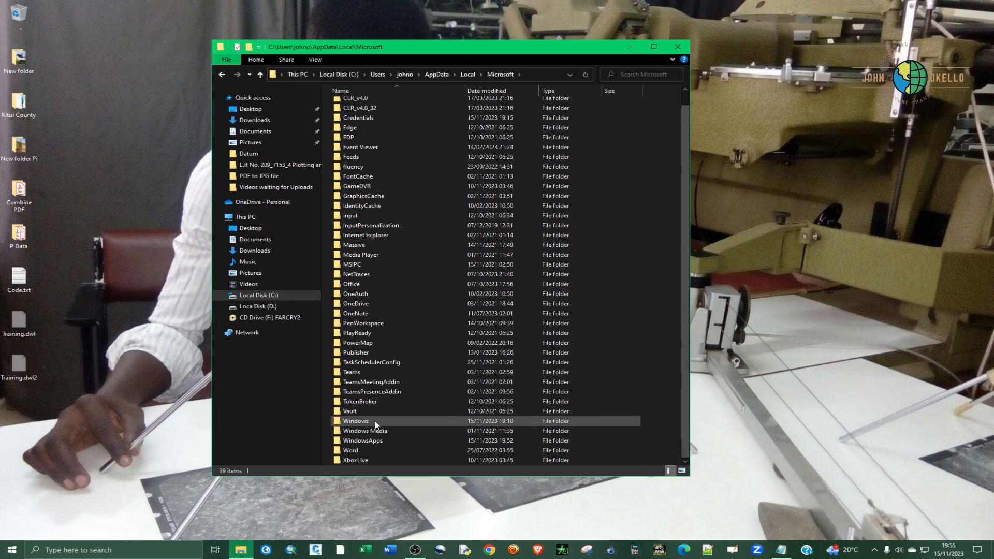
pyautogui.doubleClick(355, 422)
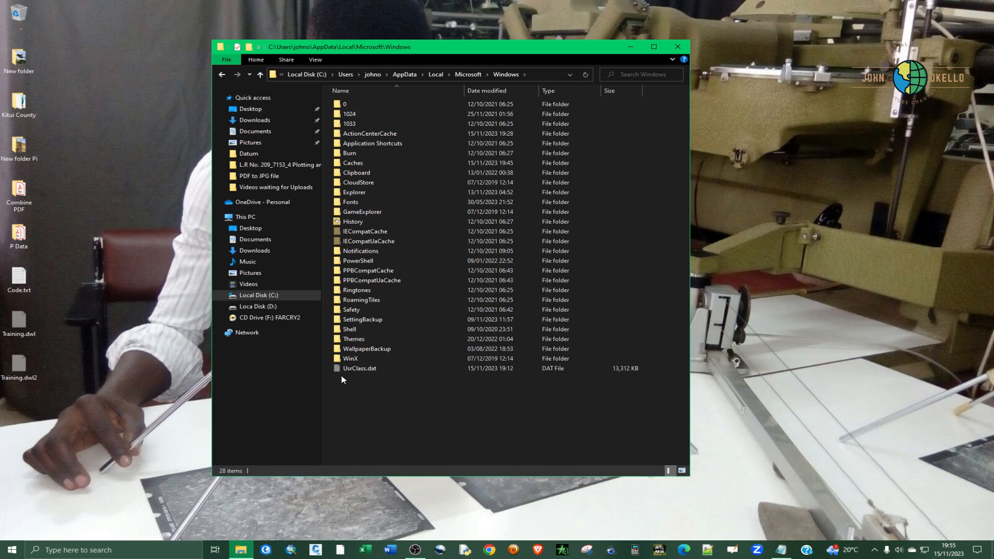
pyautogui.click(360, 369)
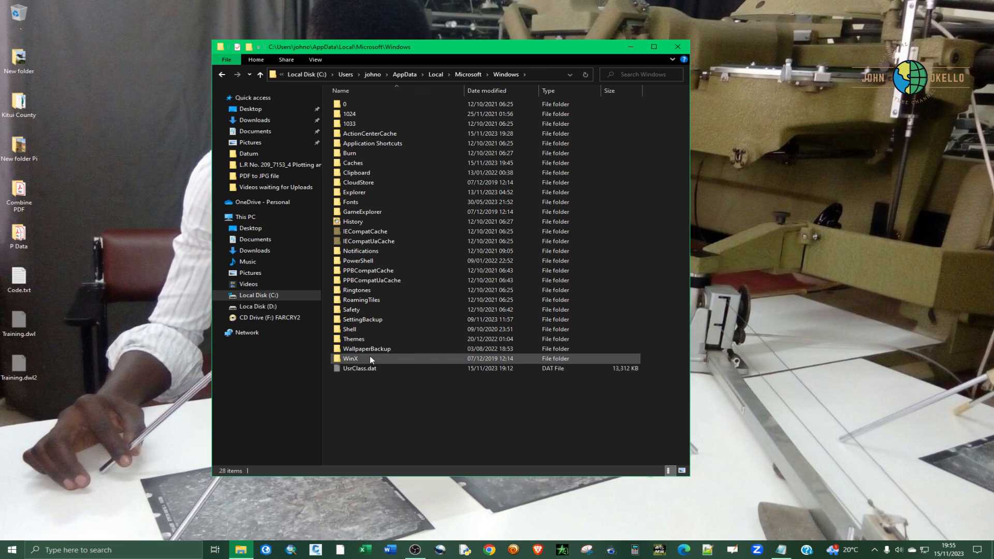
pyautogui.moveTo(359, 369)
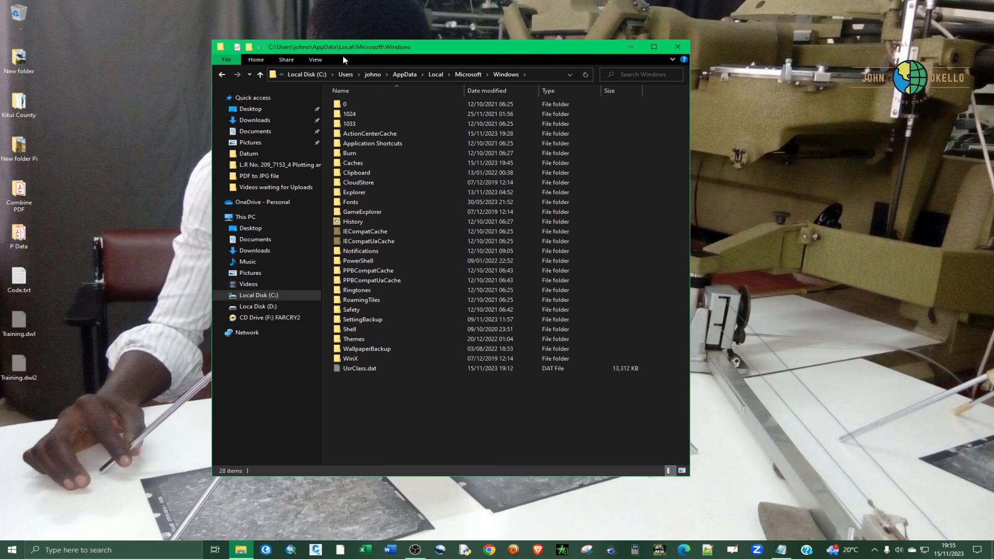
pyautogui.click(315, 60)
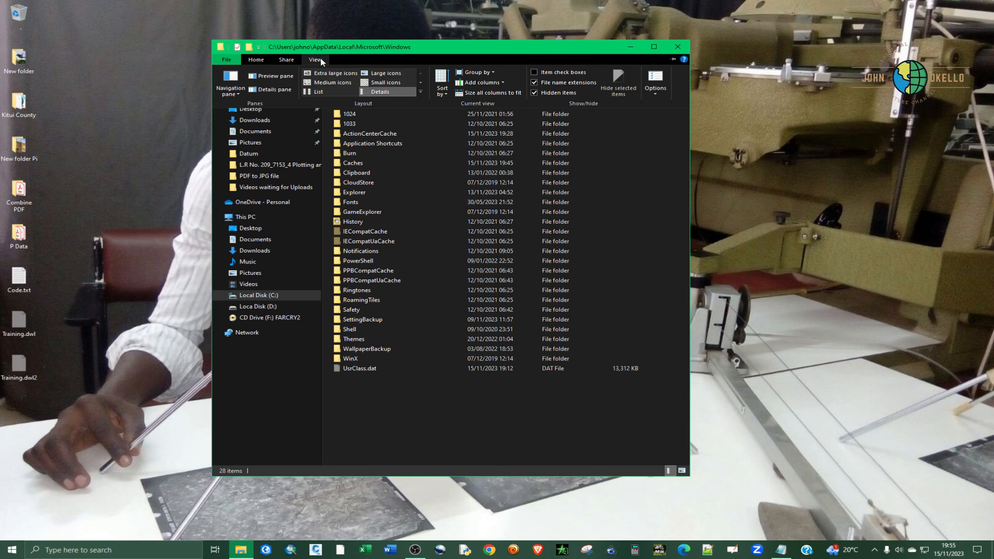